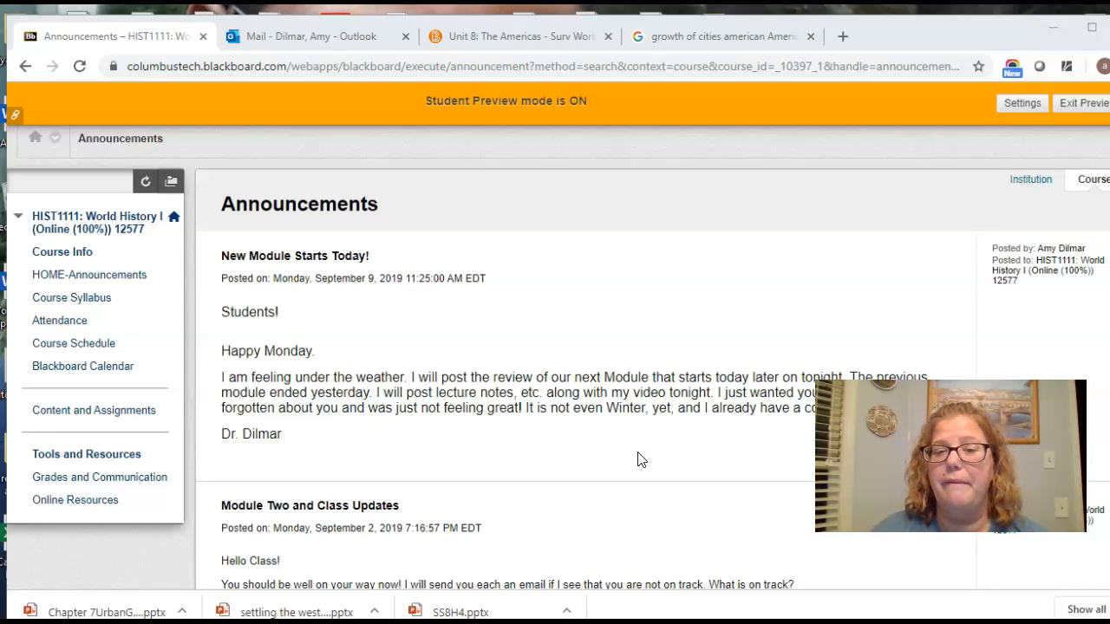
Open Content and Assignments in student preview and scroll to the First Week and Module Two folders.
{"action": "left_click", "coordinate": [93, 410]}
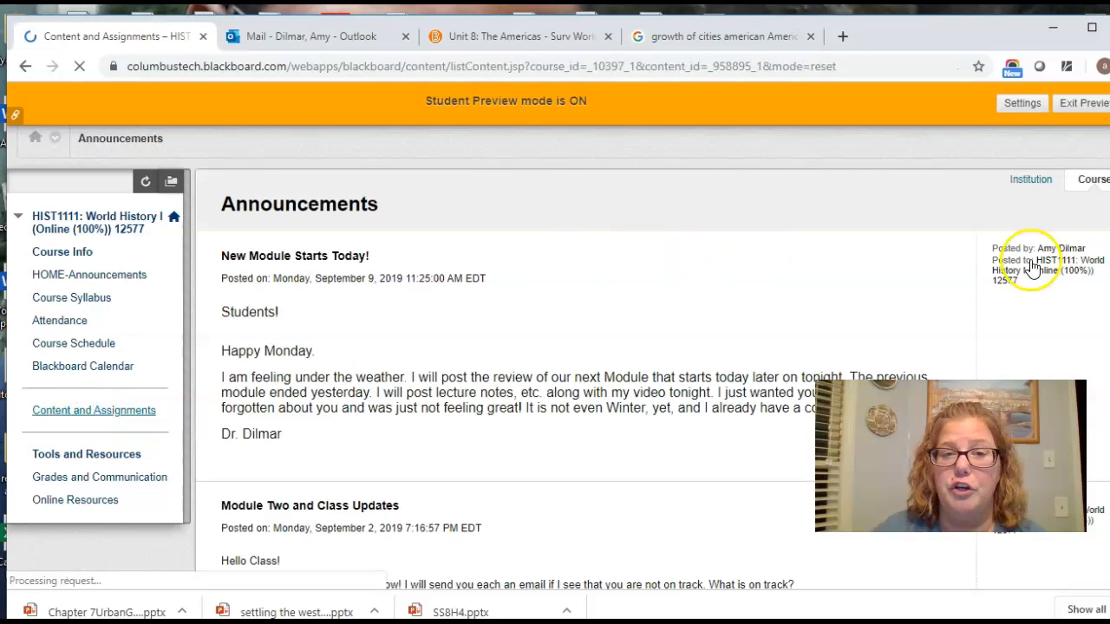
{"action": "left_click", "coordinate": [94, 411]}
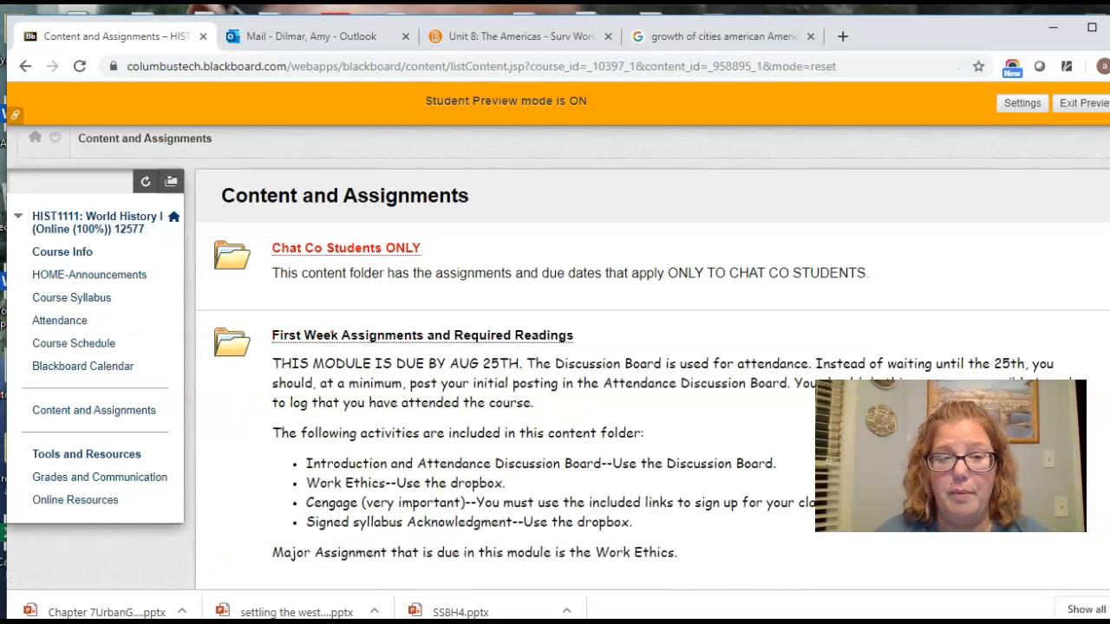
{"action": "scroll", "scroll_direction": "down", "scroll_amount": 3}
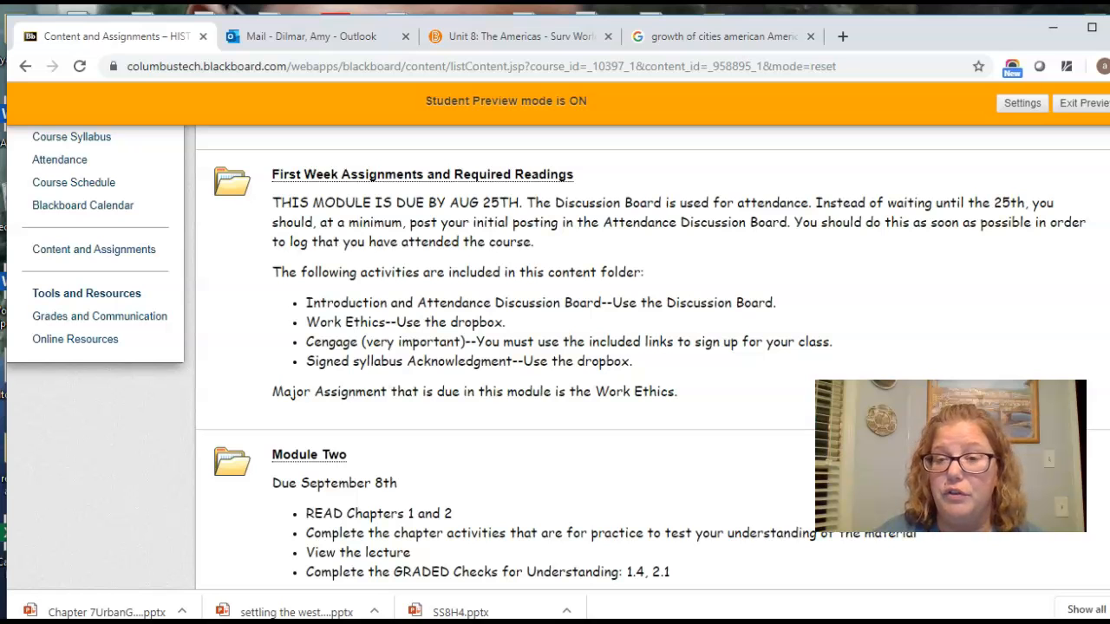
{"action": "scroll", "scroll_direction": "down", "scroll_amount": 3}
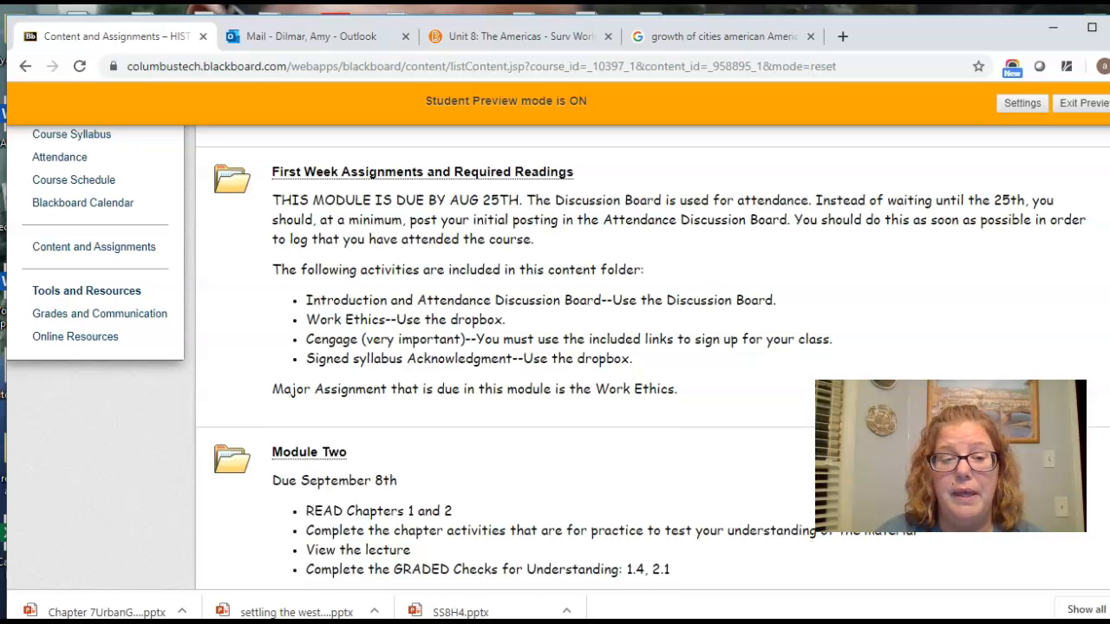
{"action": "scroll", "scroll_direction": "down", "scroll_amount": 3}
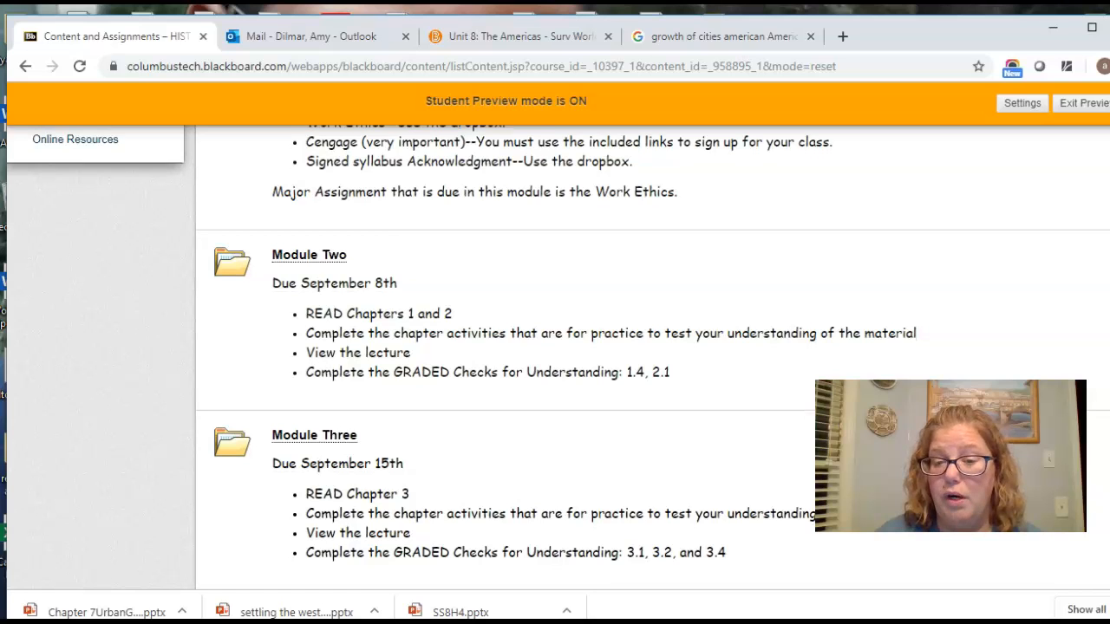
{"action": "scroll", "scroll_direction": "down", "scroll_amount": 3}
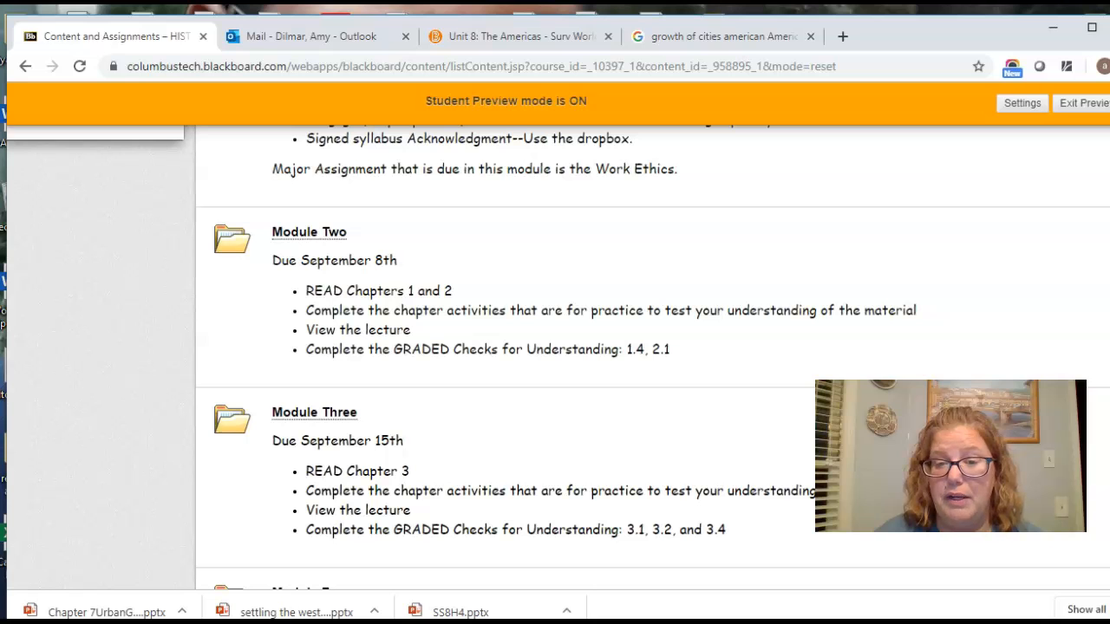
{"action": "scroll", "scroll_direction": "down", "scroll_amount": 3}
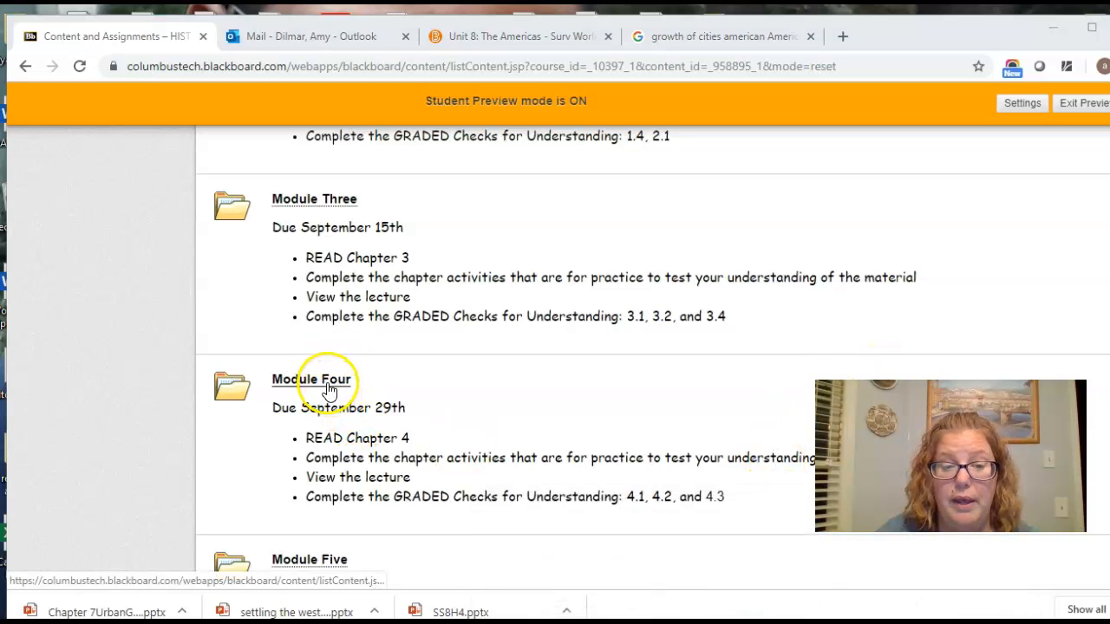
Open Module Four's Graded Activities, then its Cengage Activities Due This Week folder.
{"action": "left_click", "coordinate": [311, 379]}
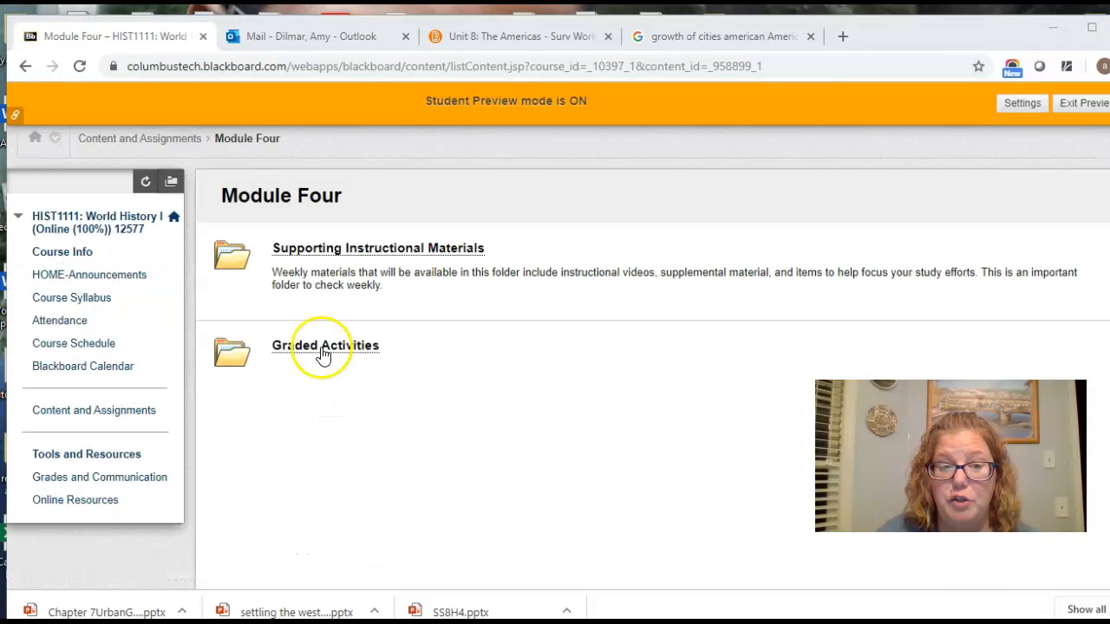
{"action": "left_click", "coordinate": [326, 345]}
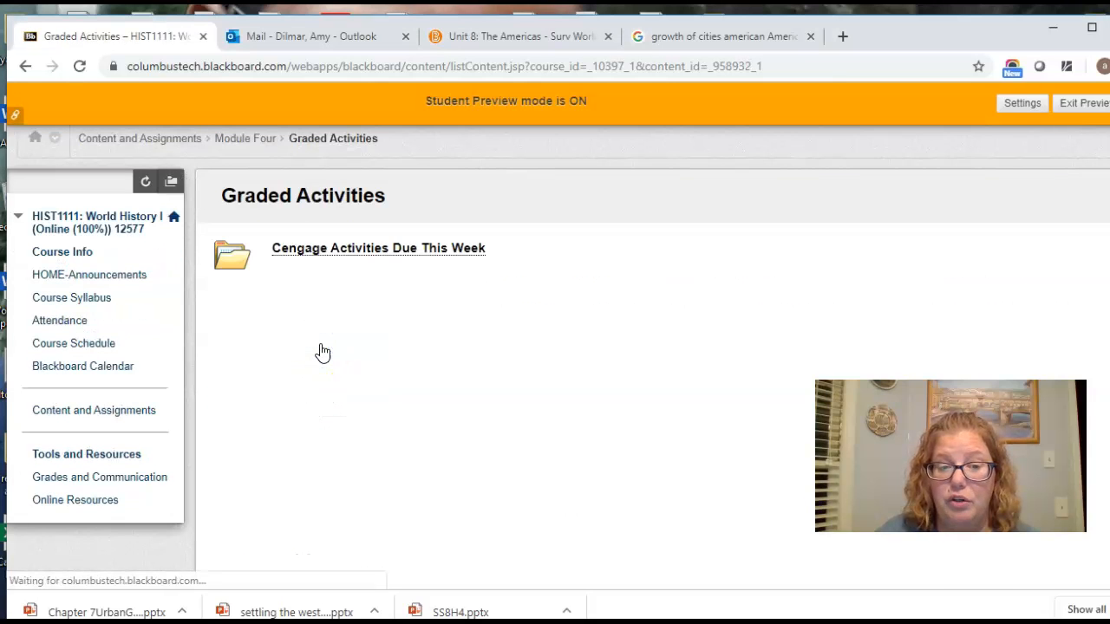
{"action": "left_click", "coordinate": [378, 248]}
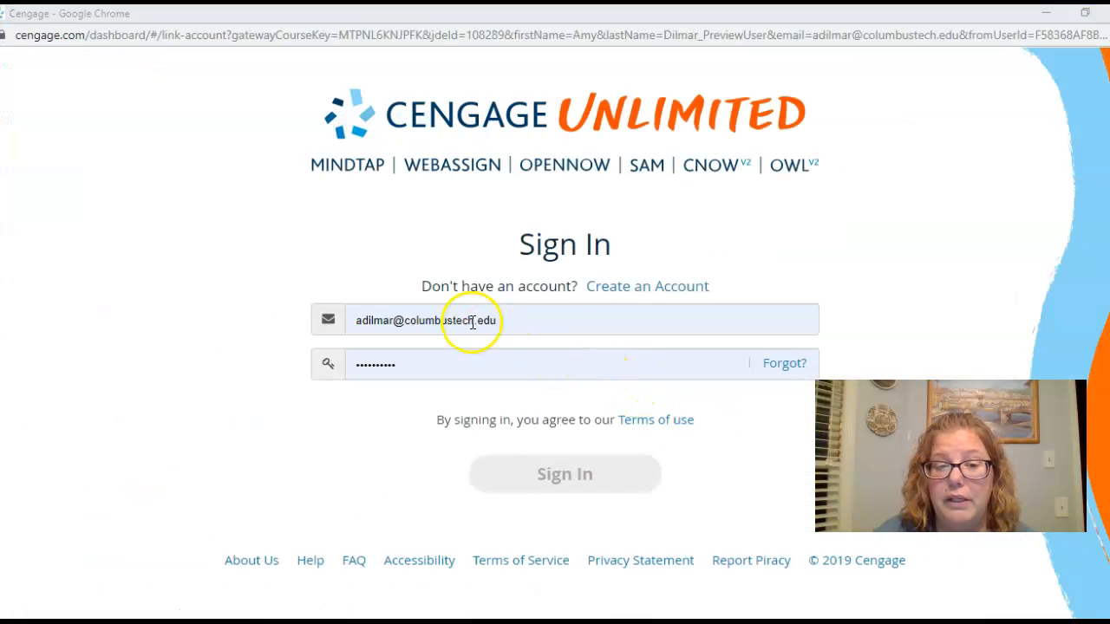
Submit the Cengage sign-in, relaunch the Qin Rulers Unify China activity, then return to Blackboard.
{"action": "left_click", "coordinate": [564, 475]}
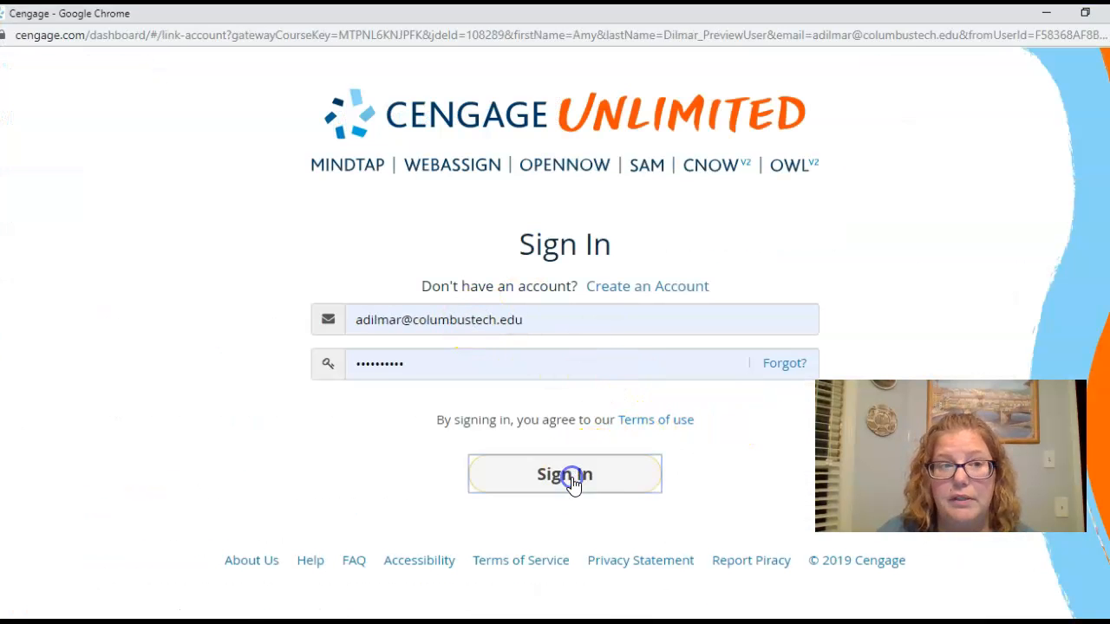
{"action": "left_click", "coordinate": [564, 474]}
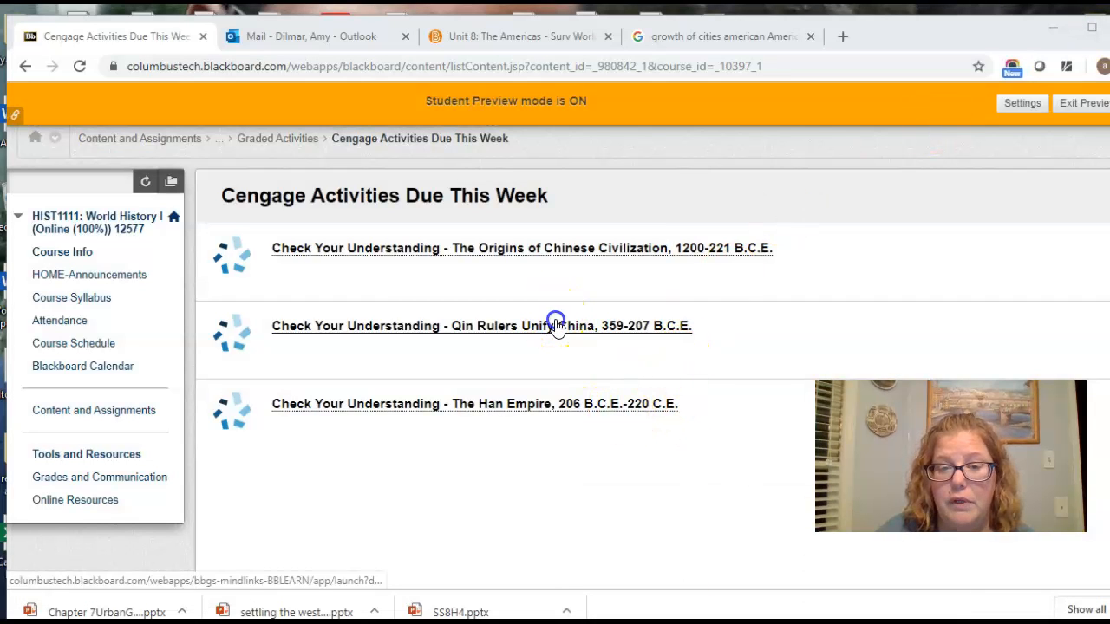
{"action": "left_click", "coordinate": [479, 326]}
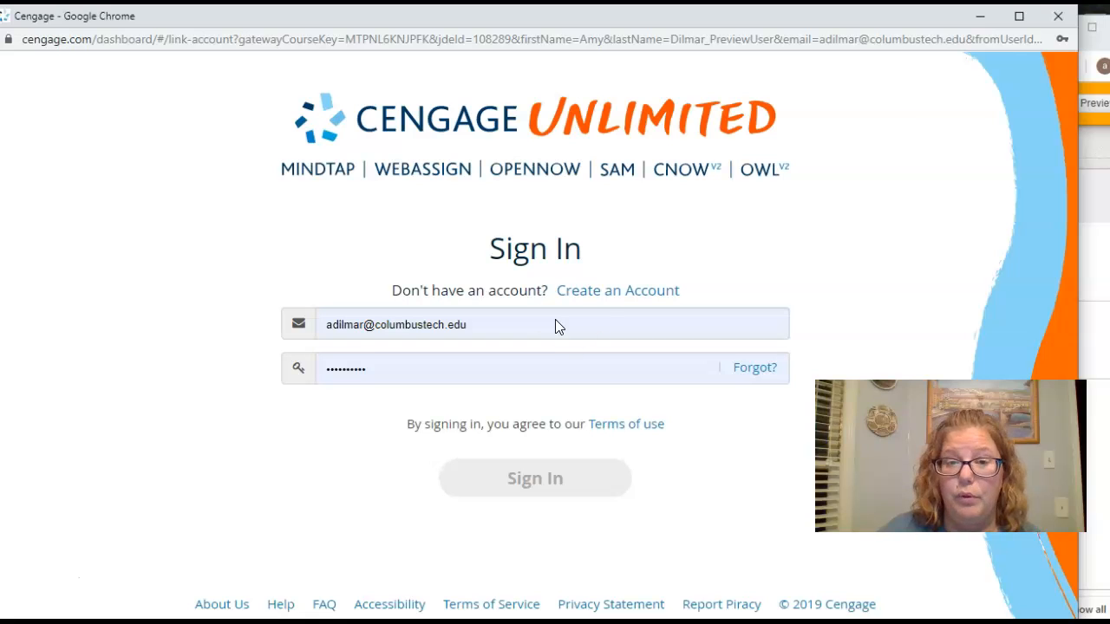
{"action": "left_click", "coordinate": [534, 478]}
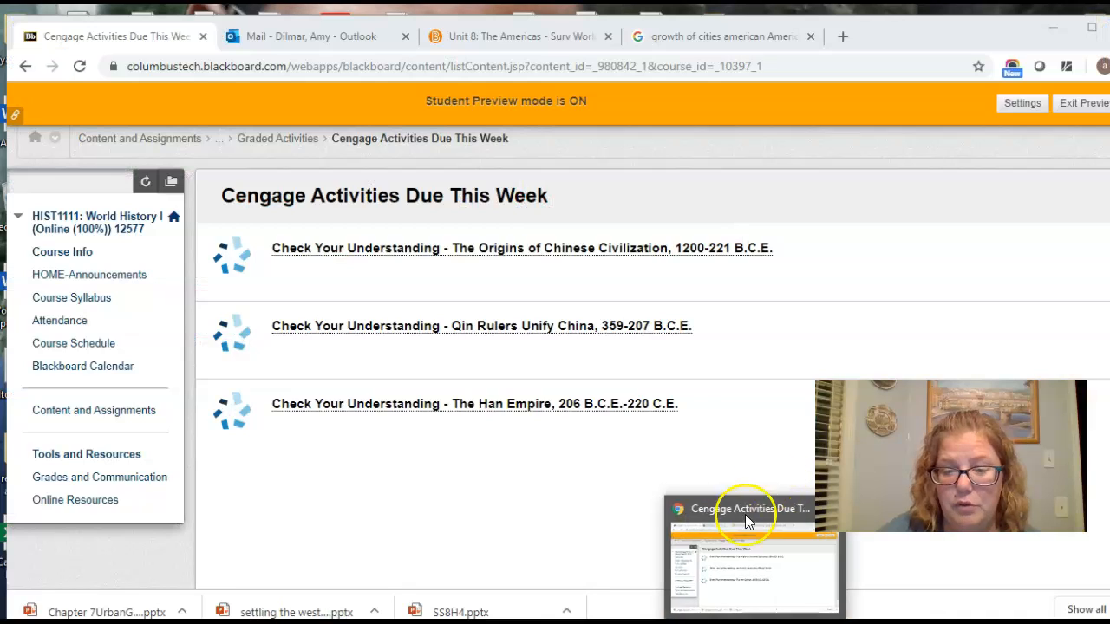
{"action": "left_click", "coordinate": [481, 325]}
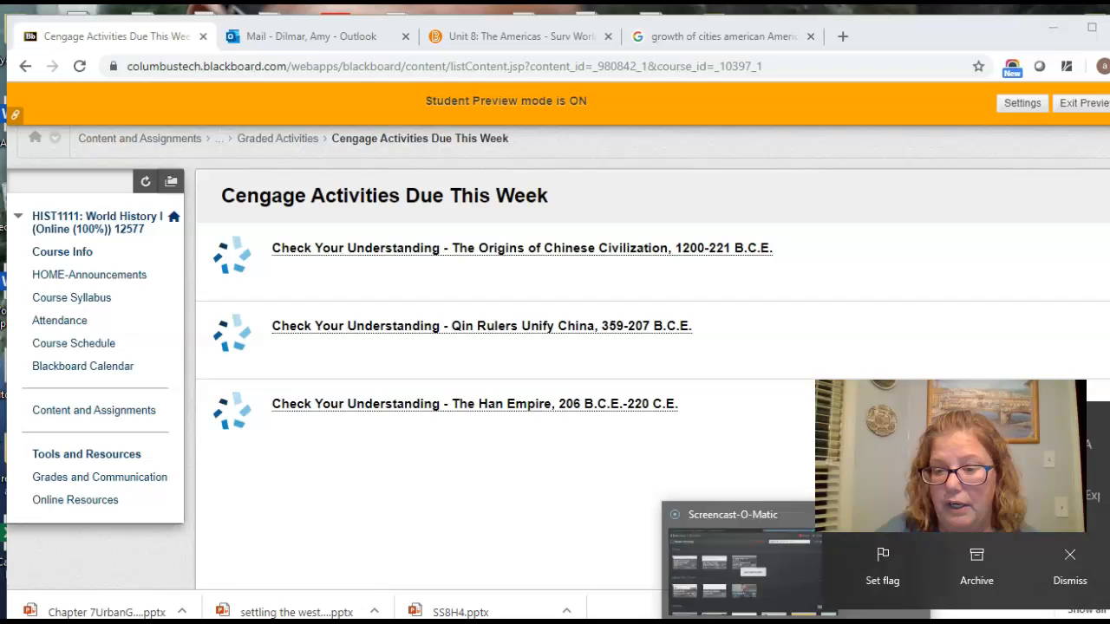
{"action": "left_click", "coordinate": [1070, 555]}
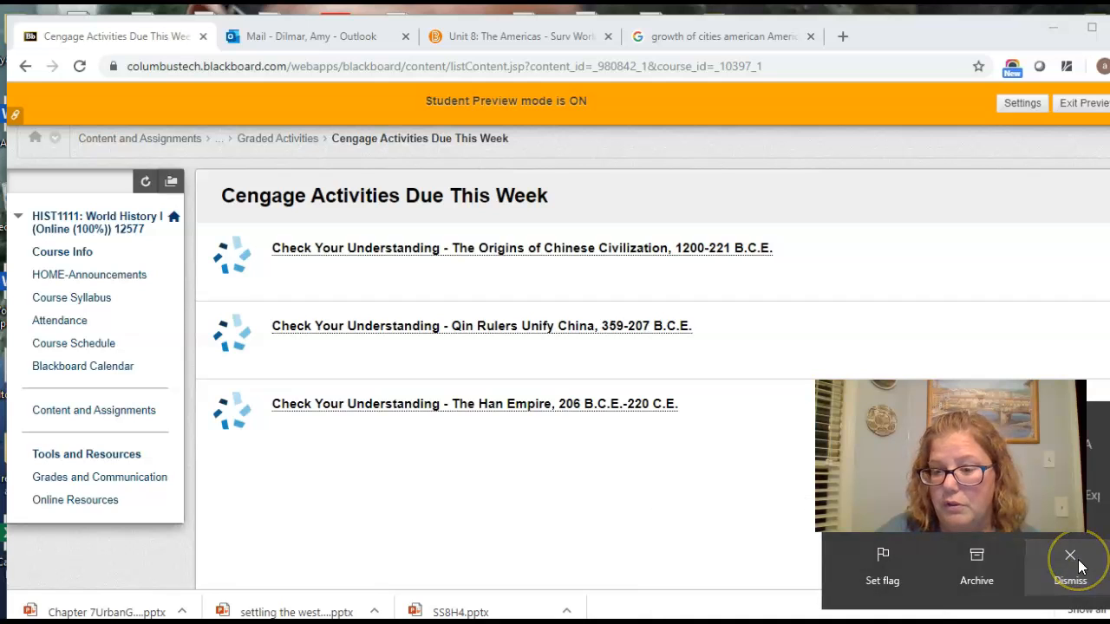
{"action": "left_click", "coordinate": [1070, 555]}
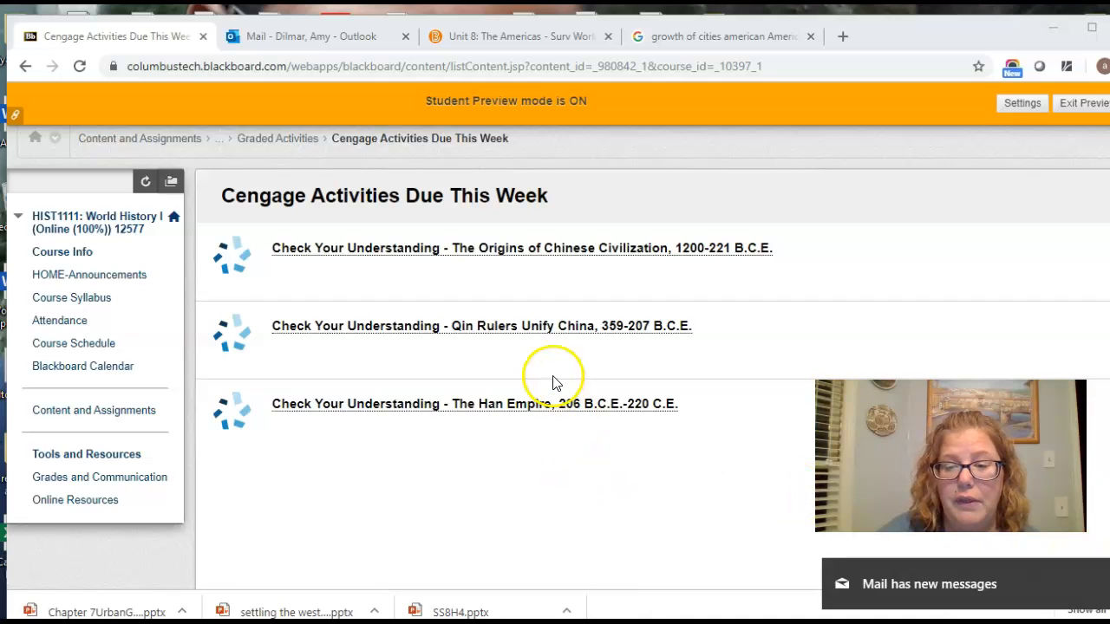
{"action": "mouse_move", "coordinate": [642, 607]}
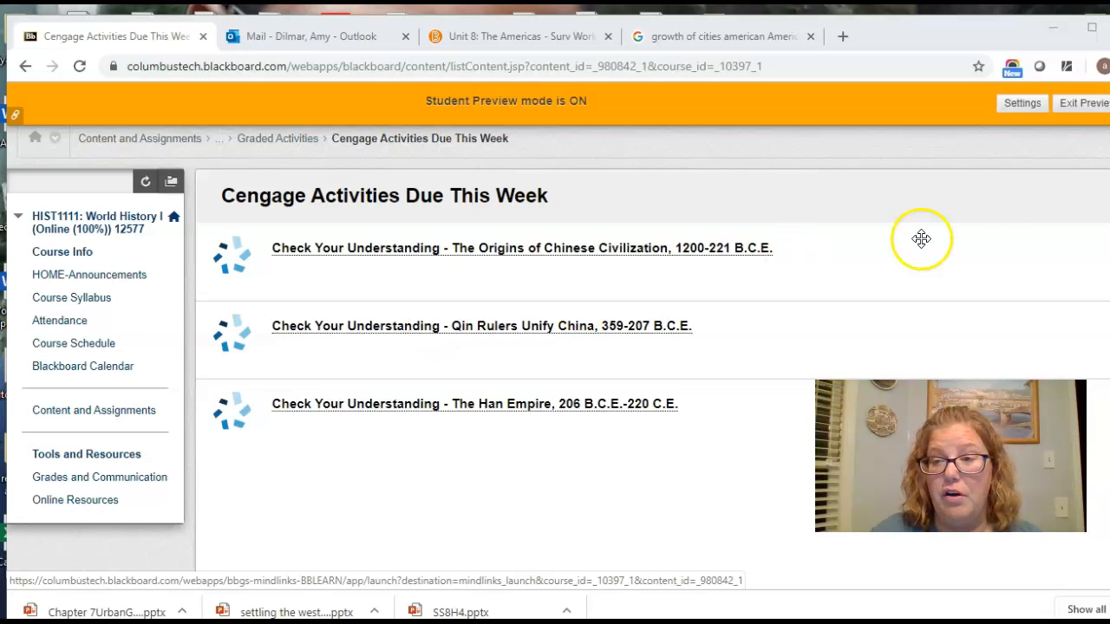
Exit student preview and open Module Three's Graded Activities folder in instructor view.
{"action": "left_click", "coordinate": [1084, 103]}
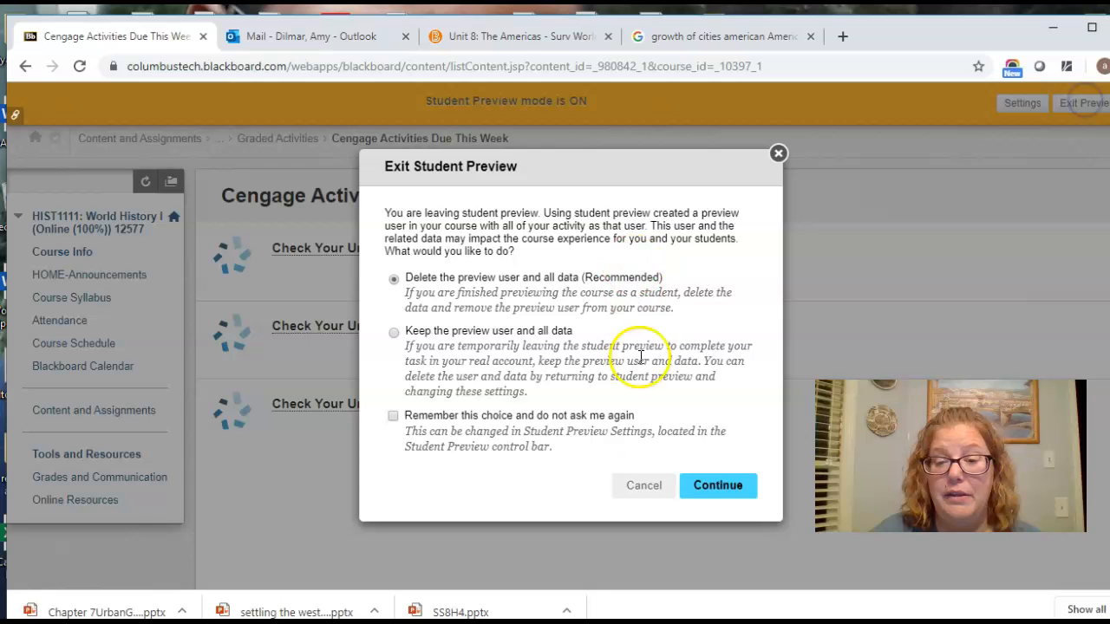
{"action": "left_click", "coordinate": [717, 485]}
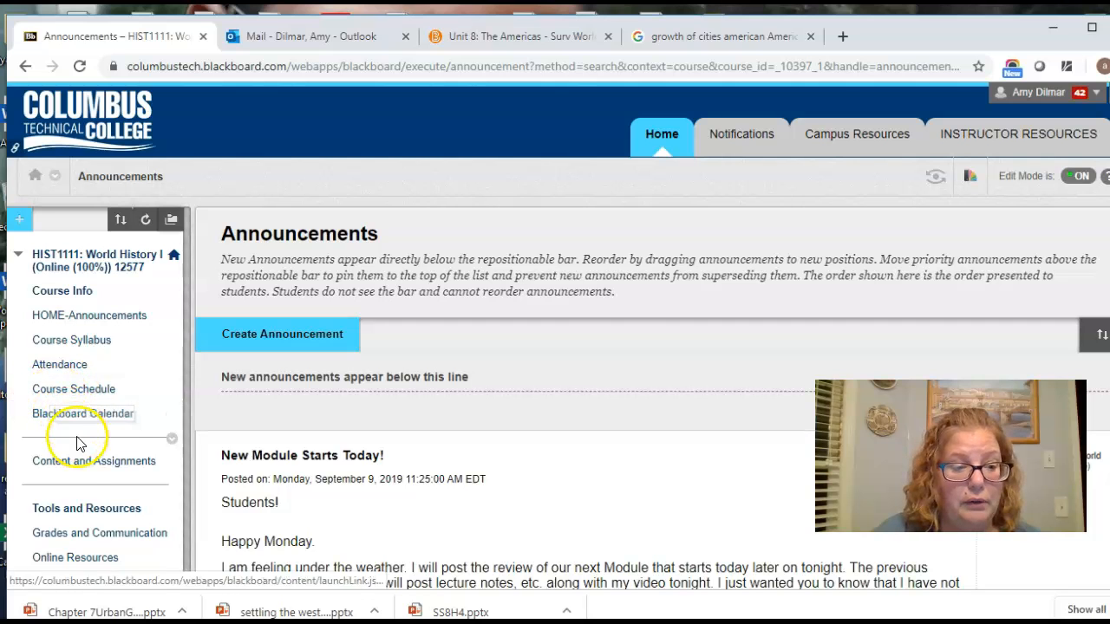
{"action": "left_click", "coordinate": [94, 460]}
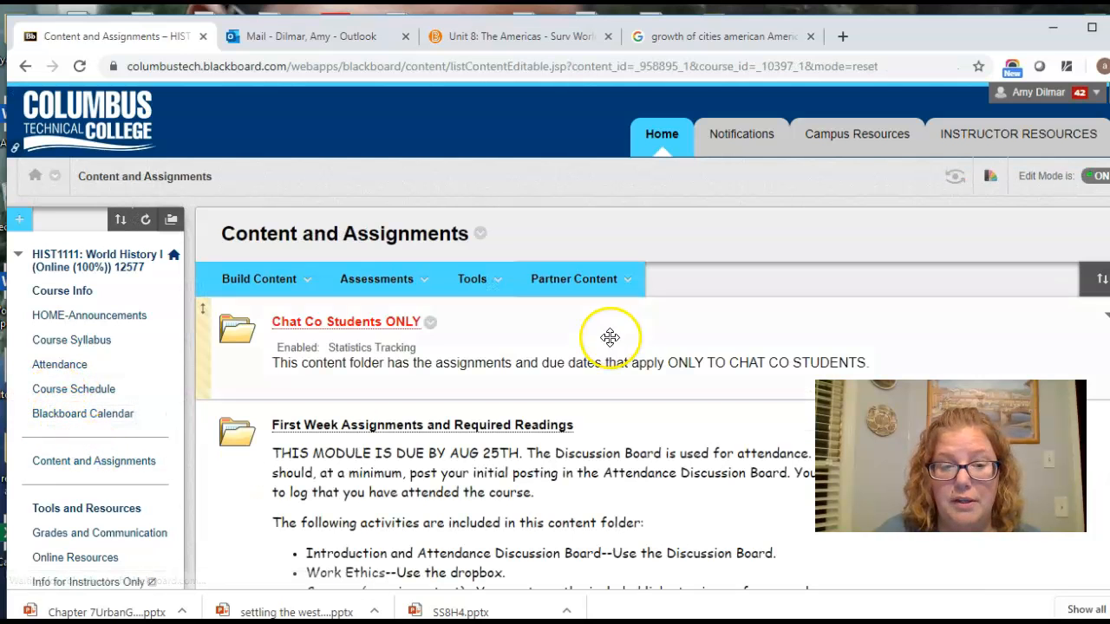
{"action": "scroll", "scroll_direction": "down", "scroll_amount": 3}
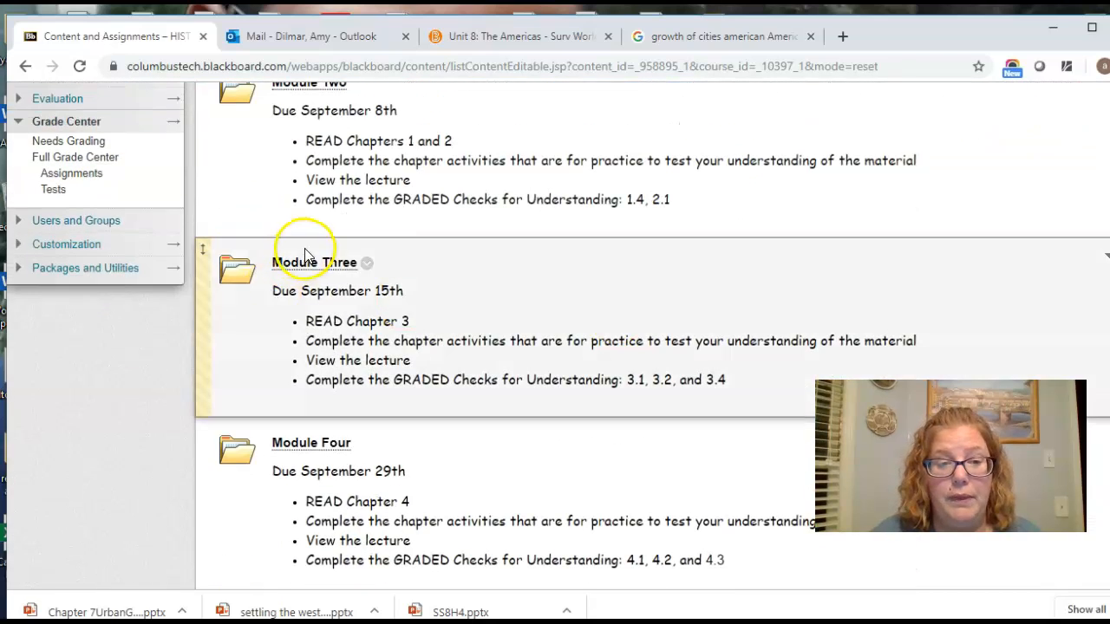
{"action": "left_click", "coordinate": [314, 262]}
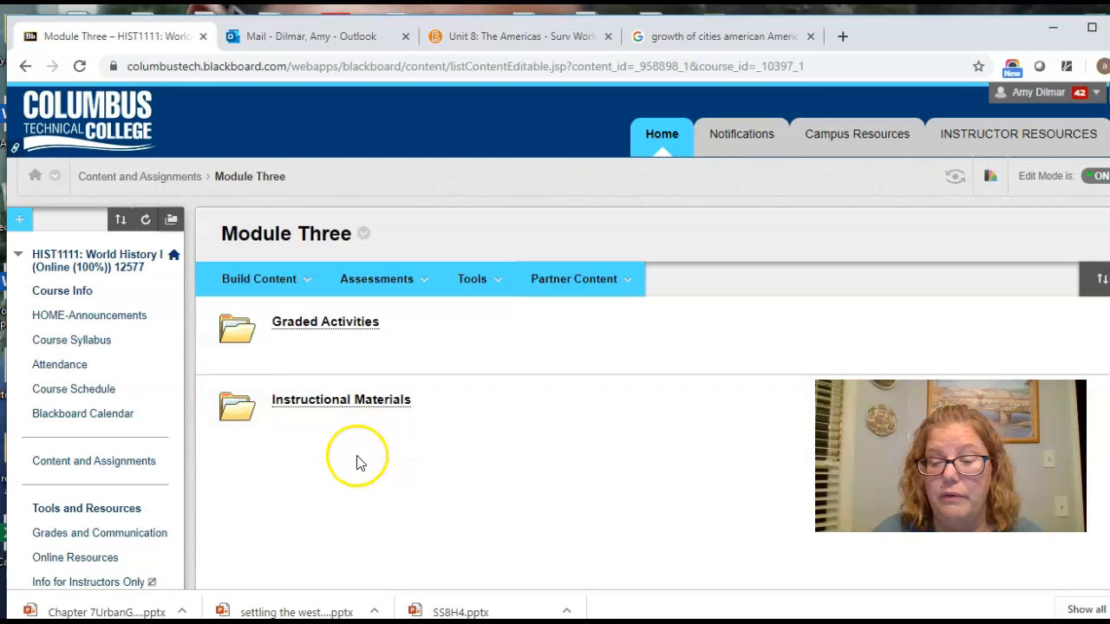
{"action": "left_click", "coordinate": [325, 322]}
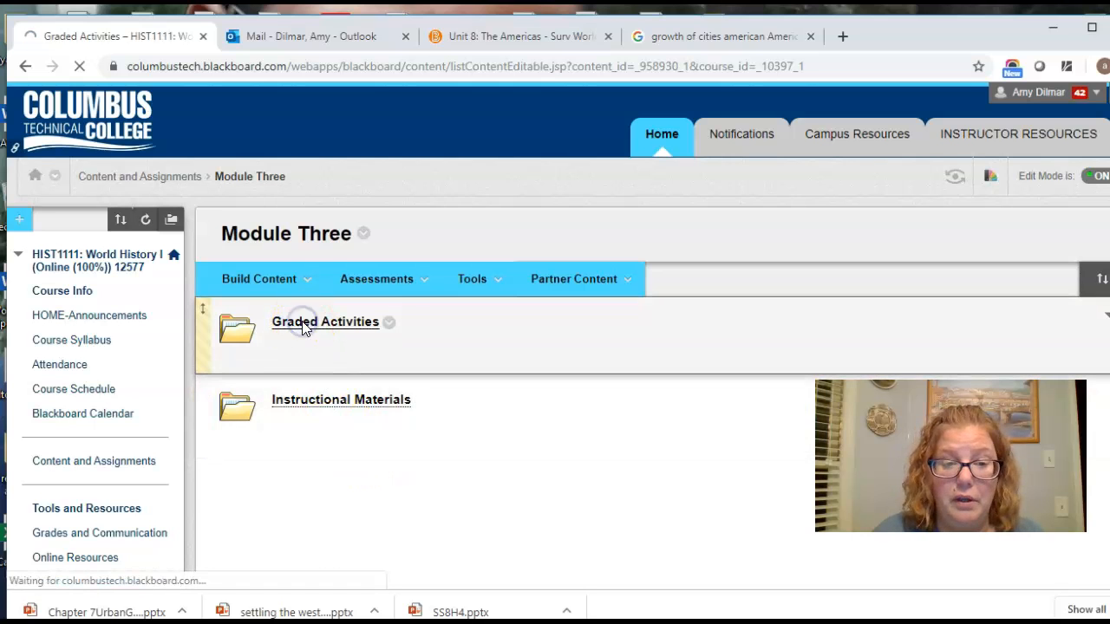
Launch the Check Your Understanding – The Rise of Buddhism activity in MindTap.
{"action": "left_click", "coordinate": [325, 322]}
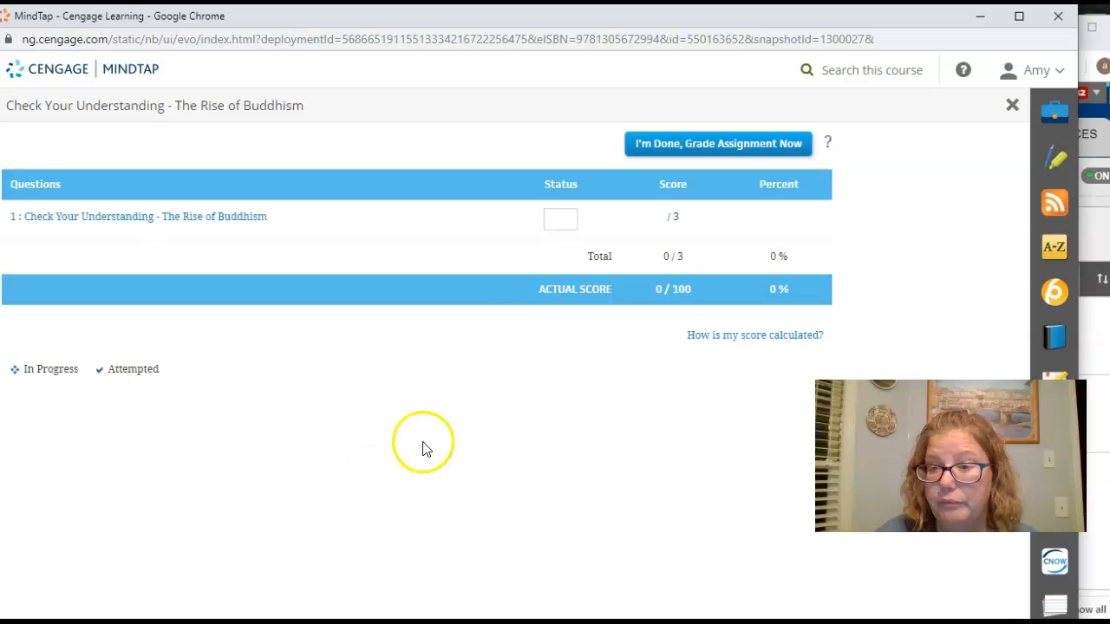
{"action": "mouse_move", "coordinate": [1012, 105]}
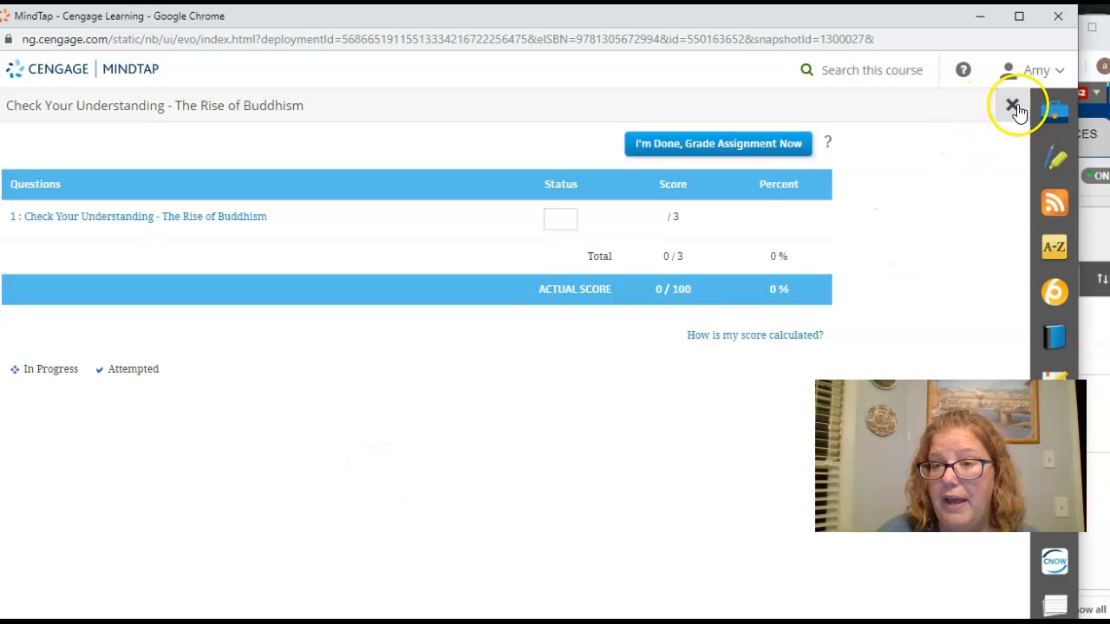
Close the Rise of Buddhism activity and expand all units of the Voyages in World History outline.
{"action": "left_click", "coordinate": [1011, 104]}
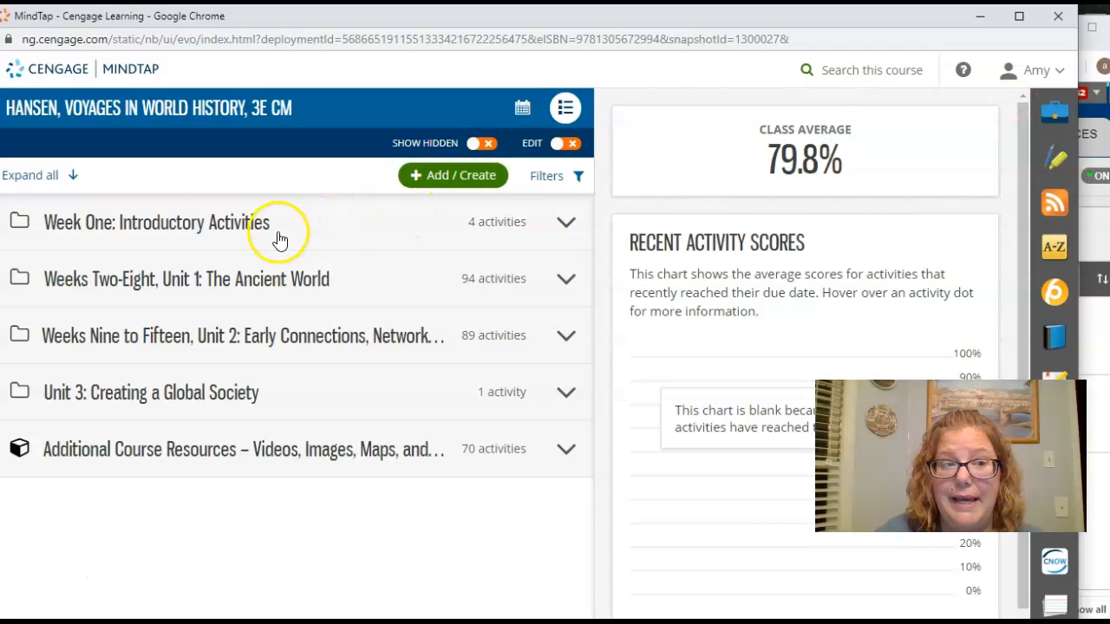
{"action": "mouse_move", "coordinate": [66, 359]}
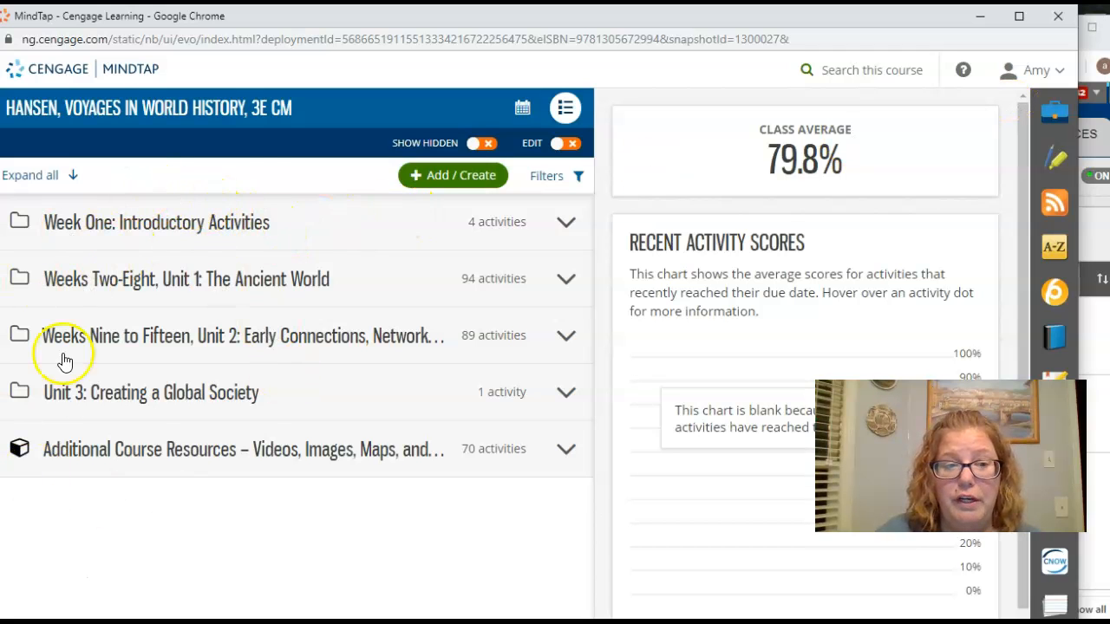
{"action": "mouse_move", "coordinate": [119, 431]}
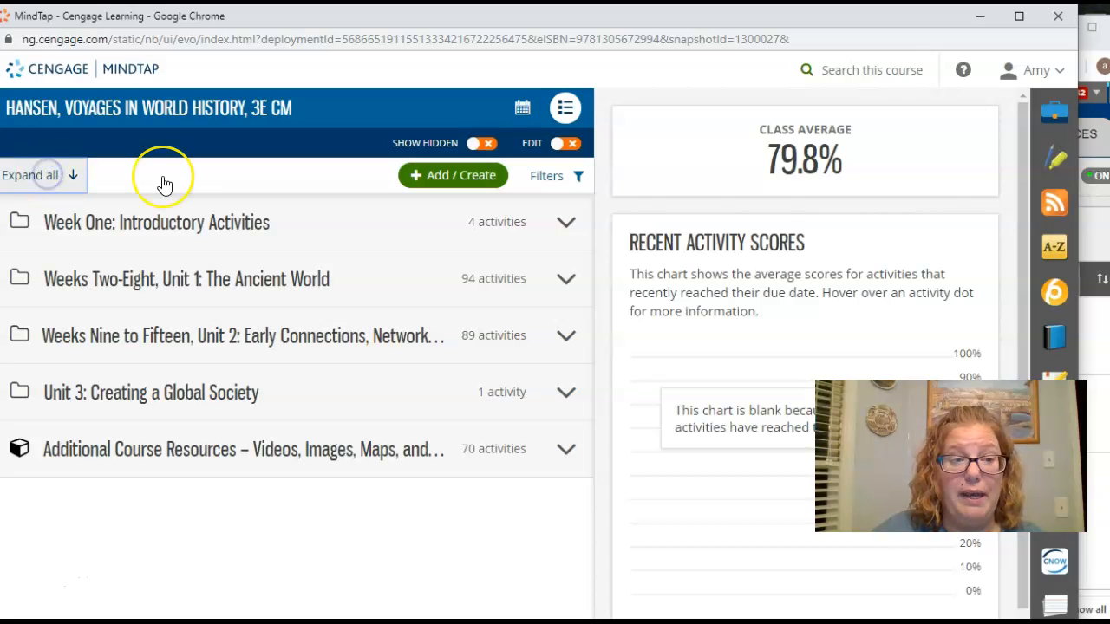
{"action": "left_click", "coordinate": [30, 174]}
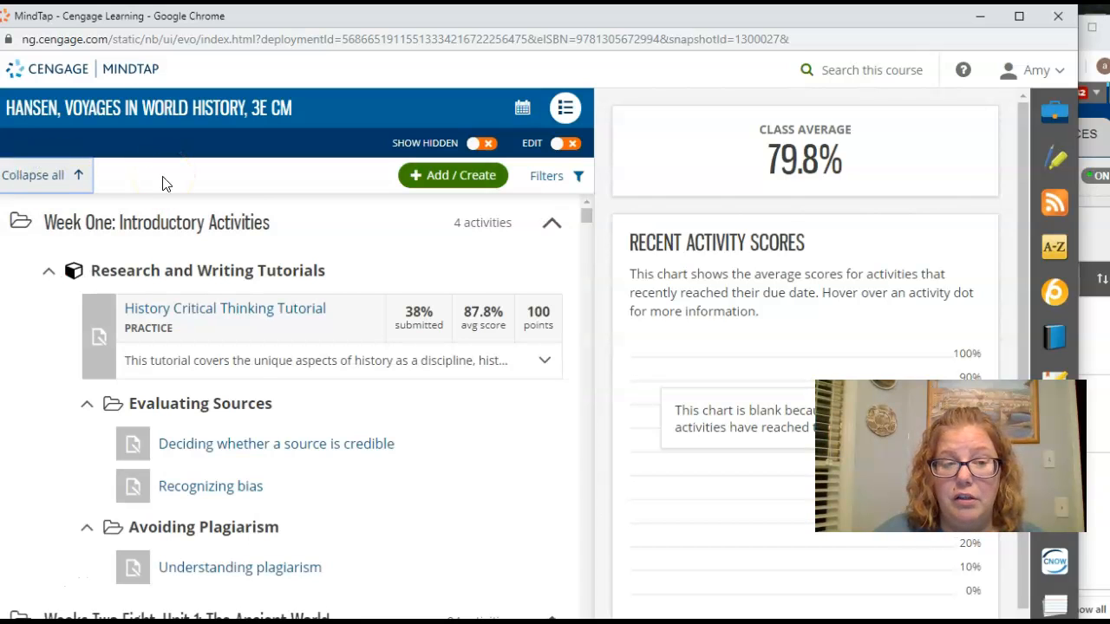
{"action": "scroll", "scroll_direction": "down", "scroll_amount": 3}
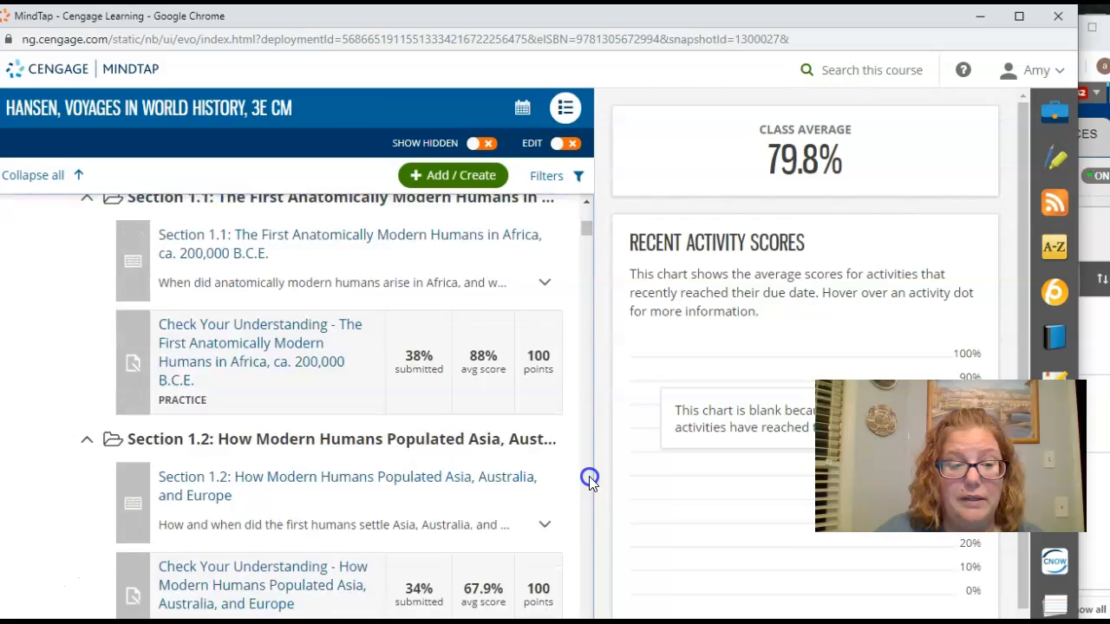
{"action": "scroll", "scroll_direction": "down", "scroll_amount": 3}
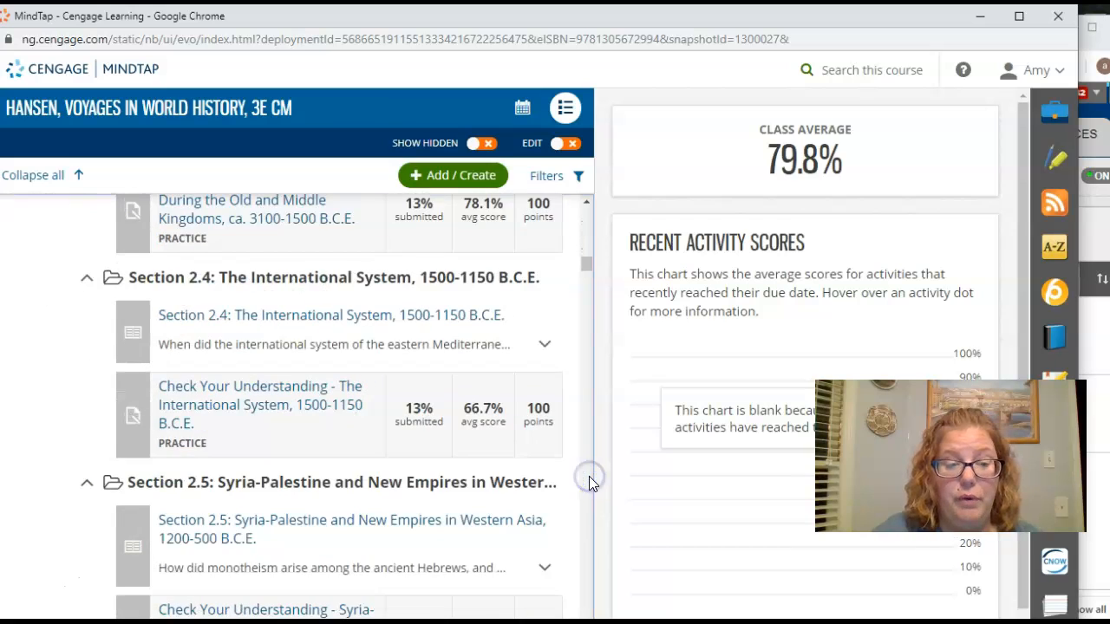
{"action": "scroll", "scroll_direction": "down", "scroll_amount": 3}
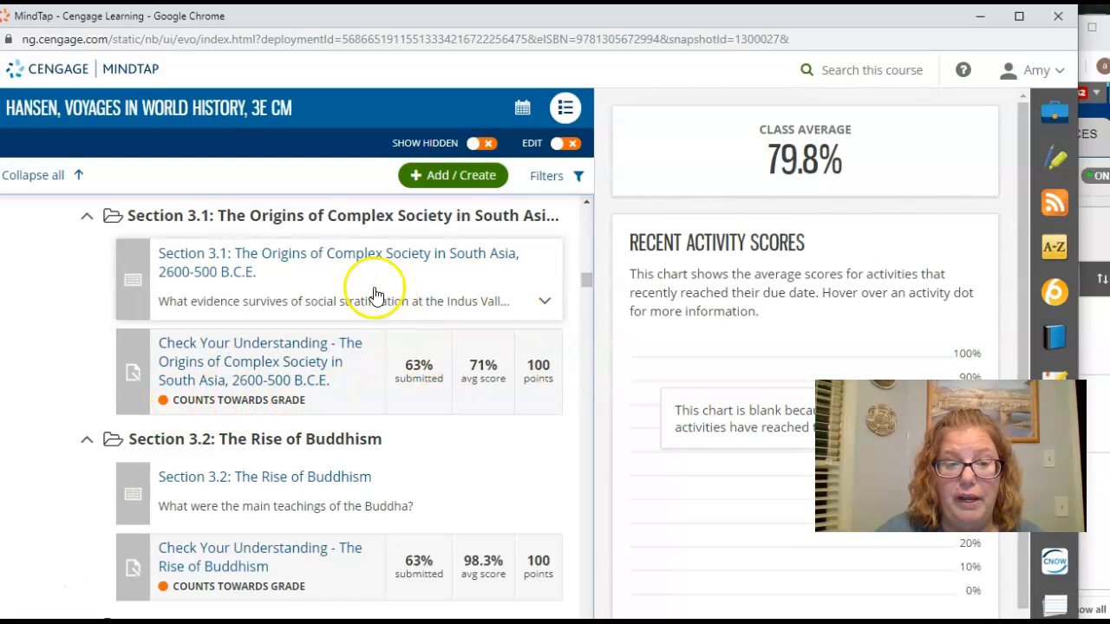
{"action": "mouse_move", "coordinate": [339, 254]}
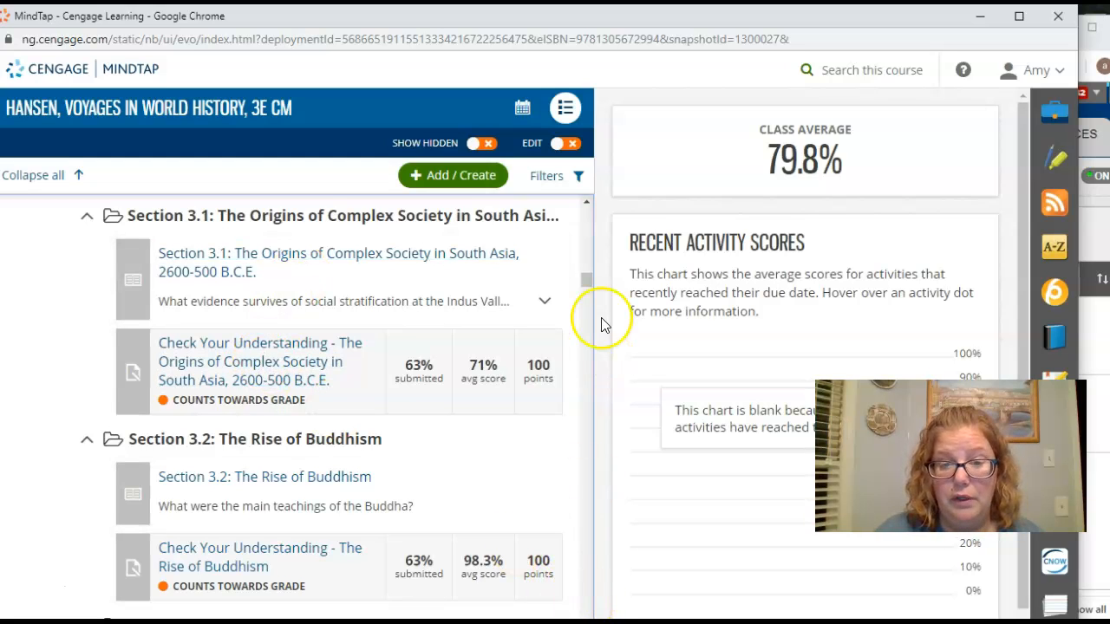
{"action": "scroll", "scroll_direction": "down", "scroll_amount": 3}
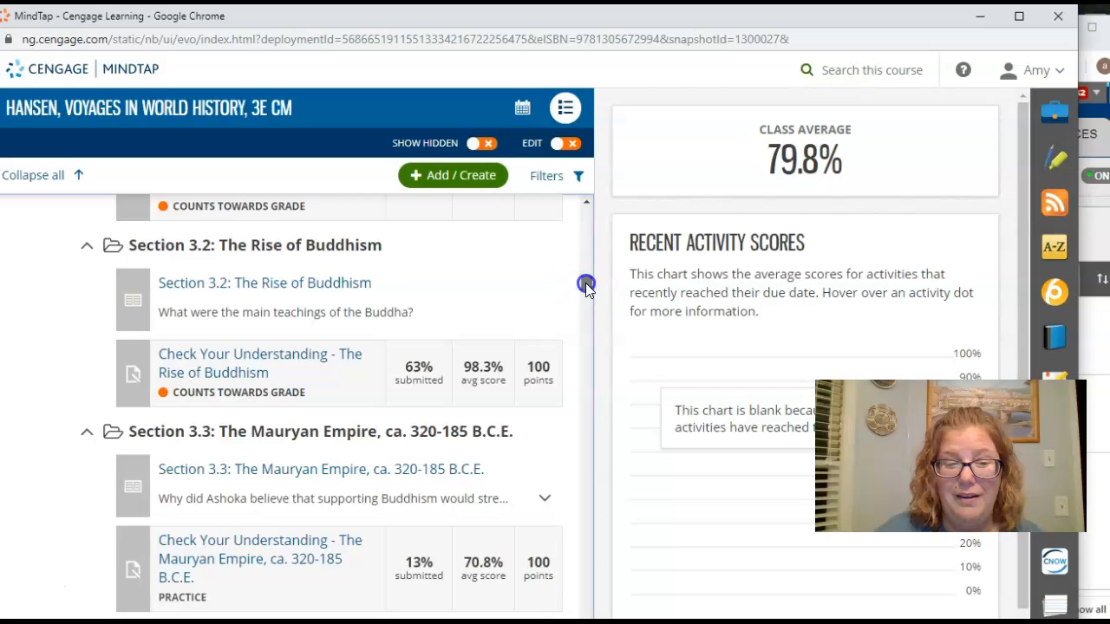
{"action": "scroll", "scroll_direction": "down", "scroll_amount": 3}
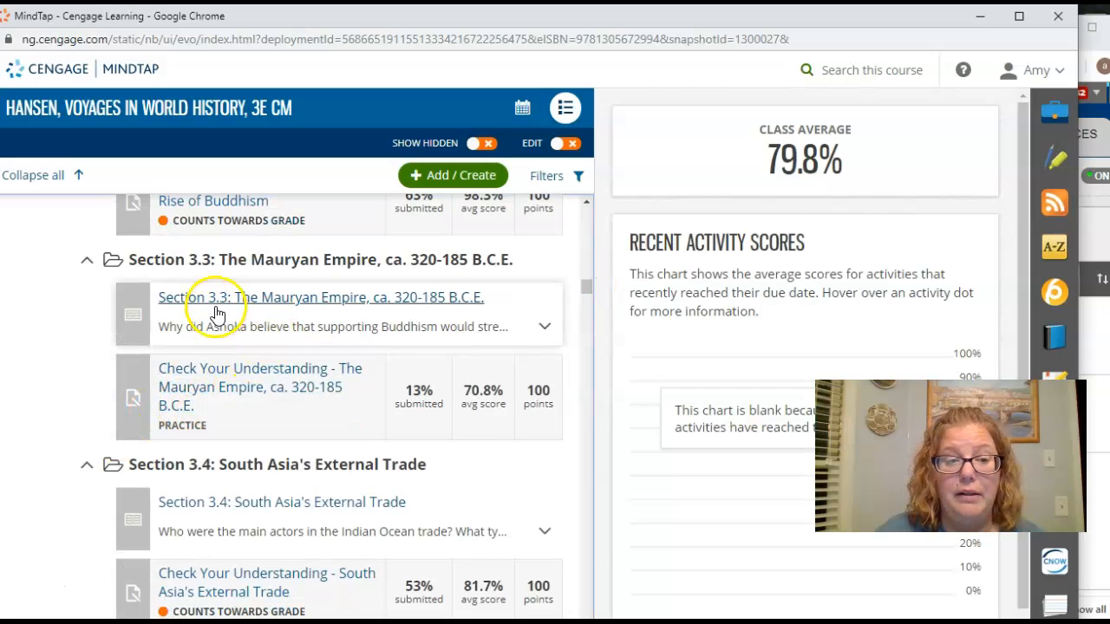
{"action": "mouse_move", "coordinate": [227, 397]}
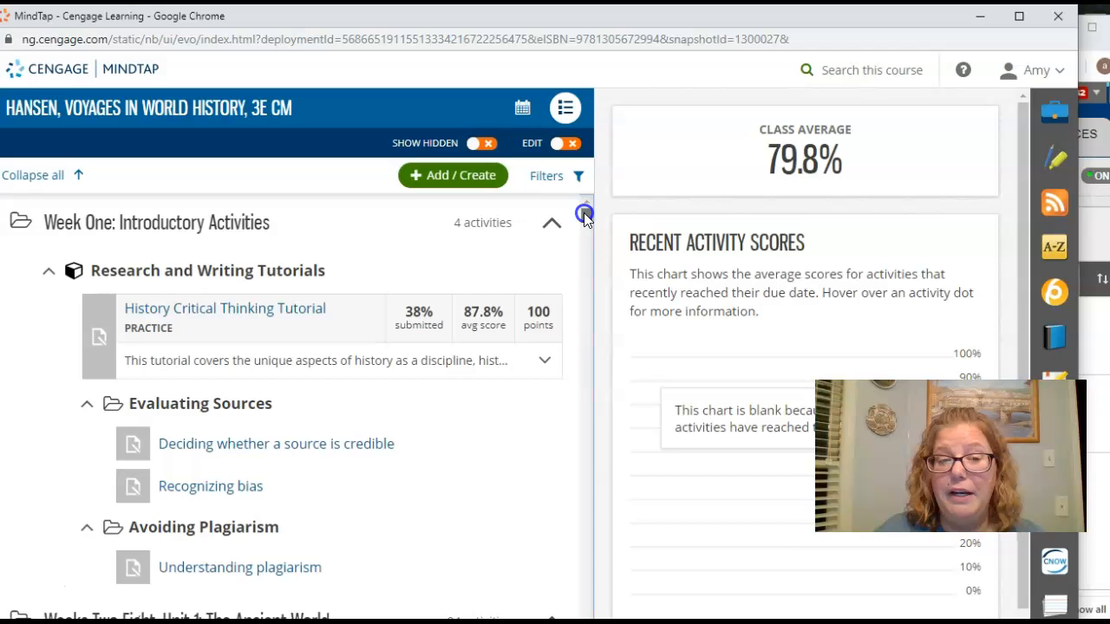
{"action": "mouse_move", "coordinate": [952, 124]}
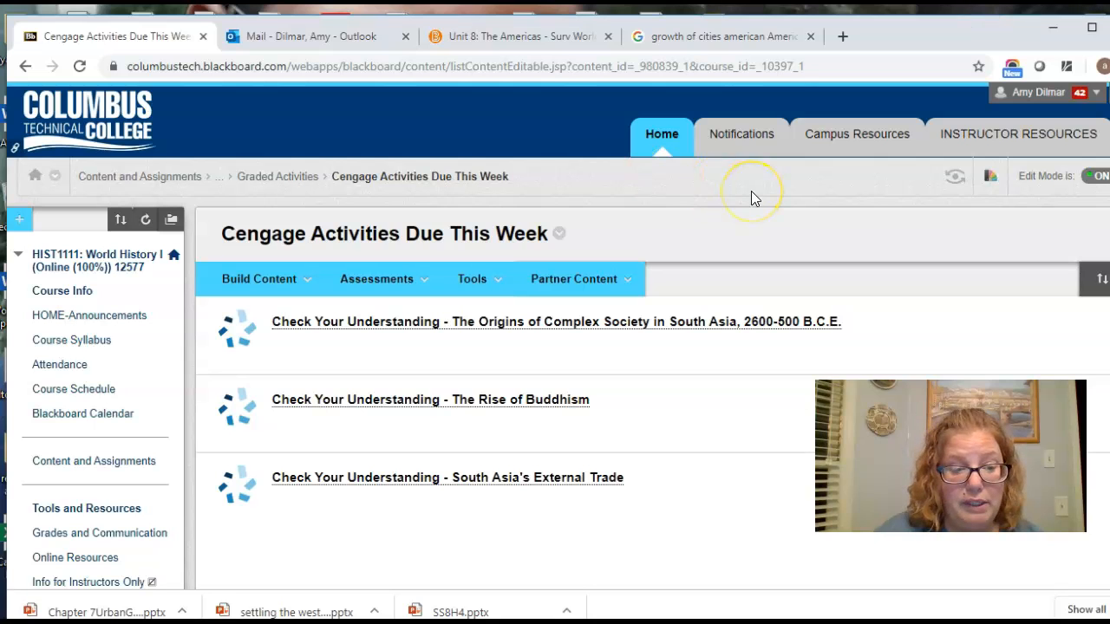
{"action": "mouse_move", "coordinate": [451, 265]}
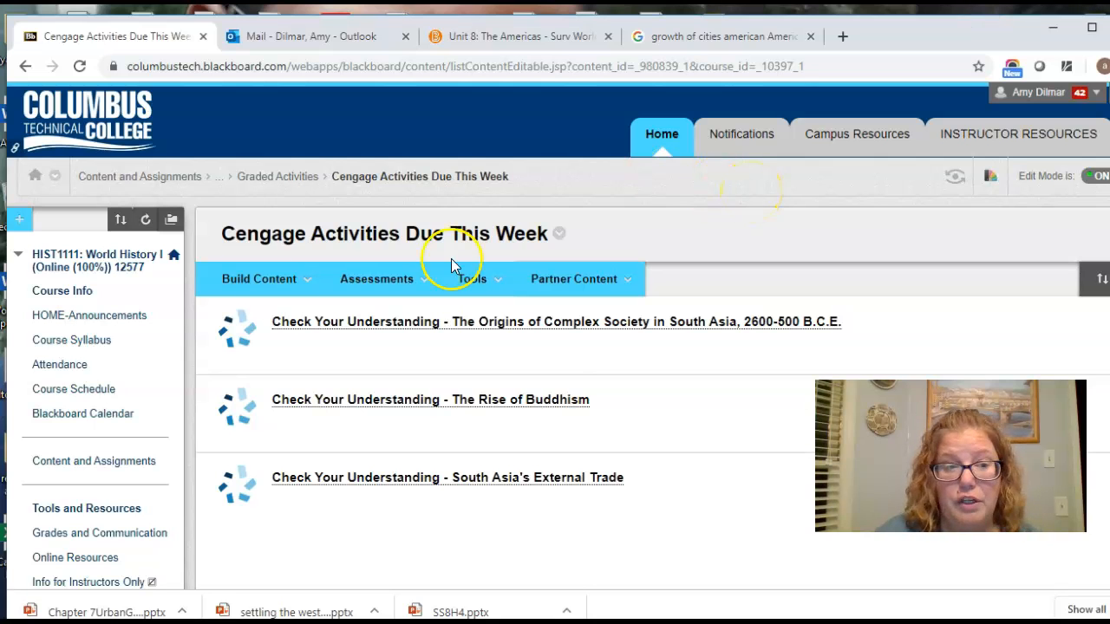
Reopen Content and Assignments and scroll down to Module Three's due date and readings.
{"action": "left_click", "coordinate": [94, 461]}
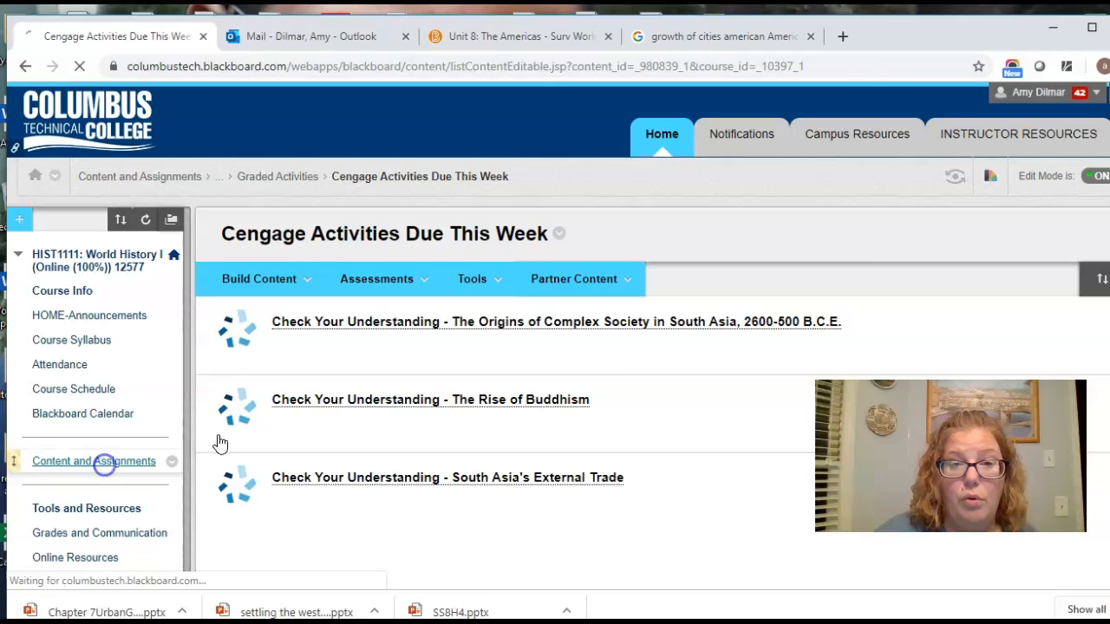
{"action": "left_click", "coordinate": [94, 461]}
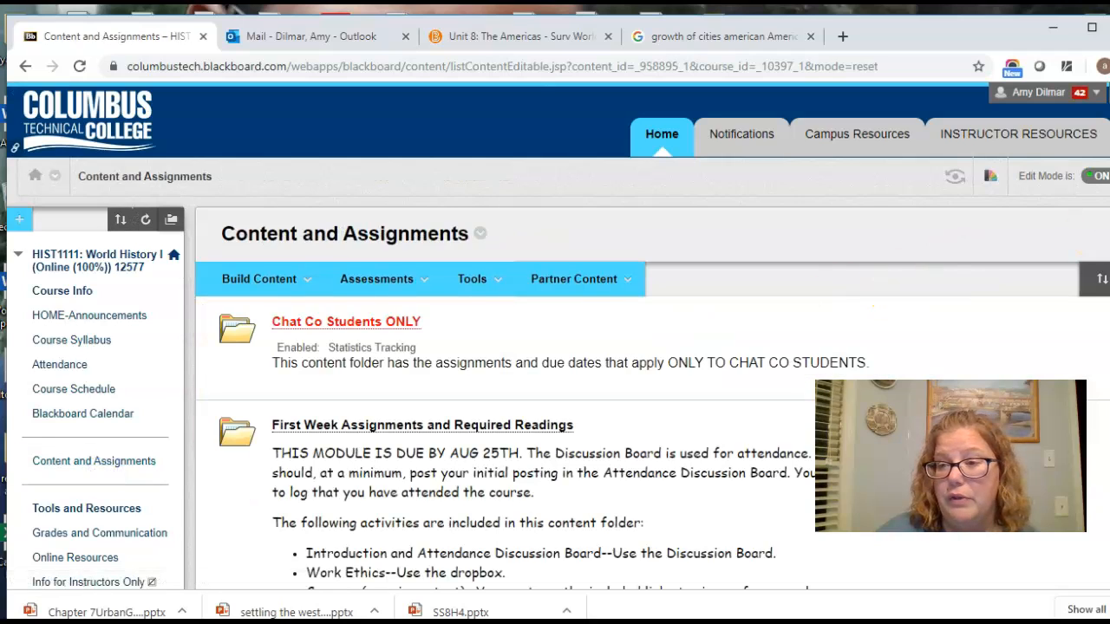
{"action": "scroll", "scroll_direction": "down", "scroll_amount": 3}
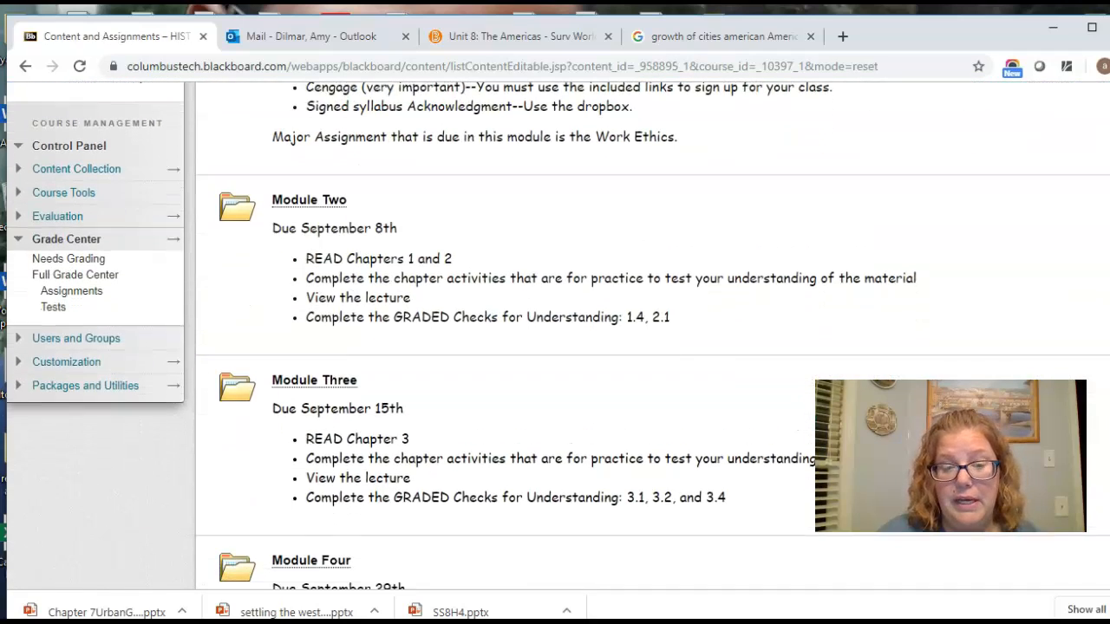
{"action": "scroll", "scroll_direction": "down", "scroll_amount": 3}
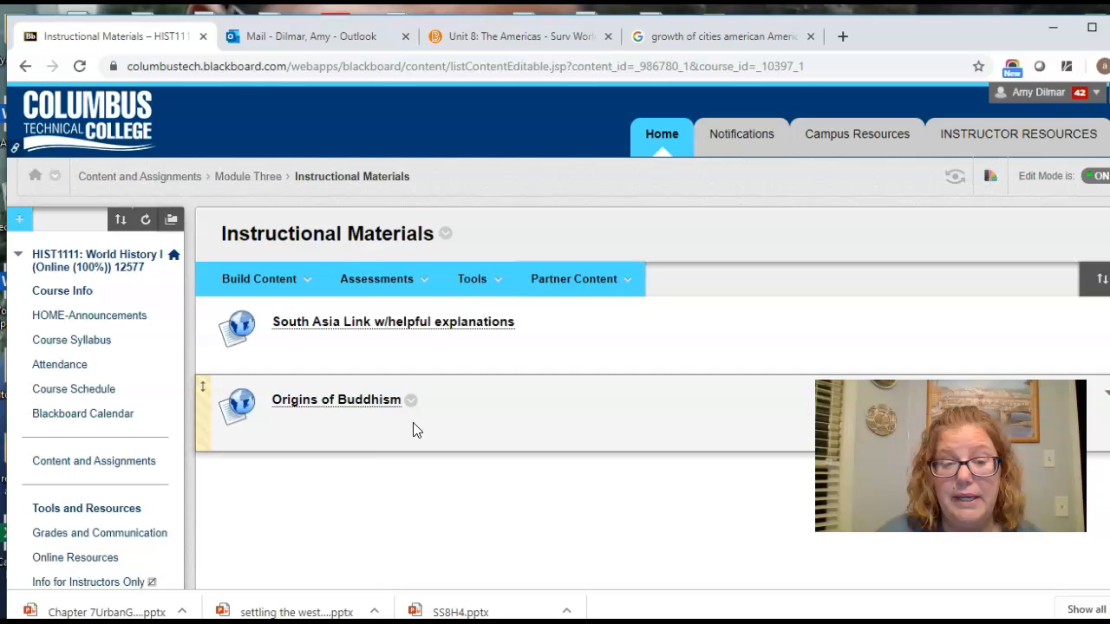
{"action": "mouse_move", "coordinate": [379, 431]}
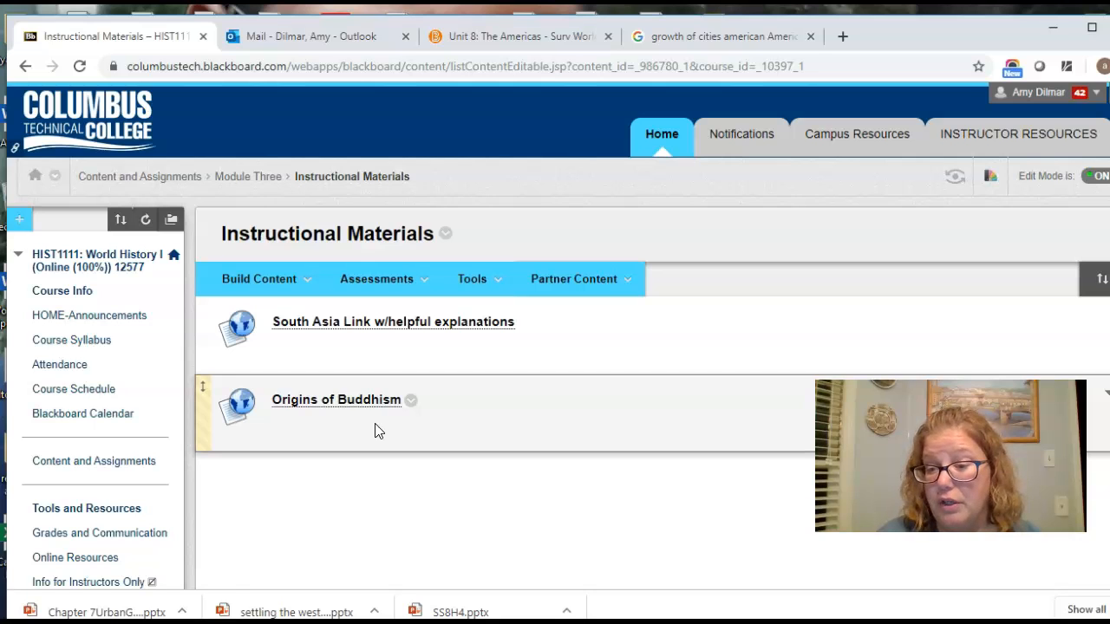
{"action": "mouse_move", "coordinate": [353, 400]}
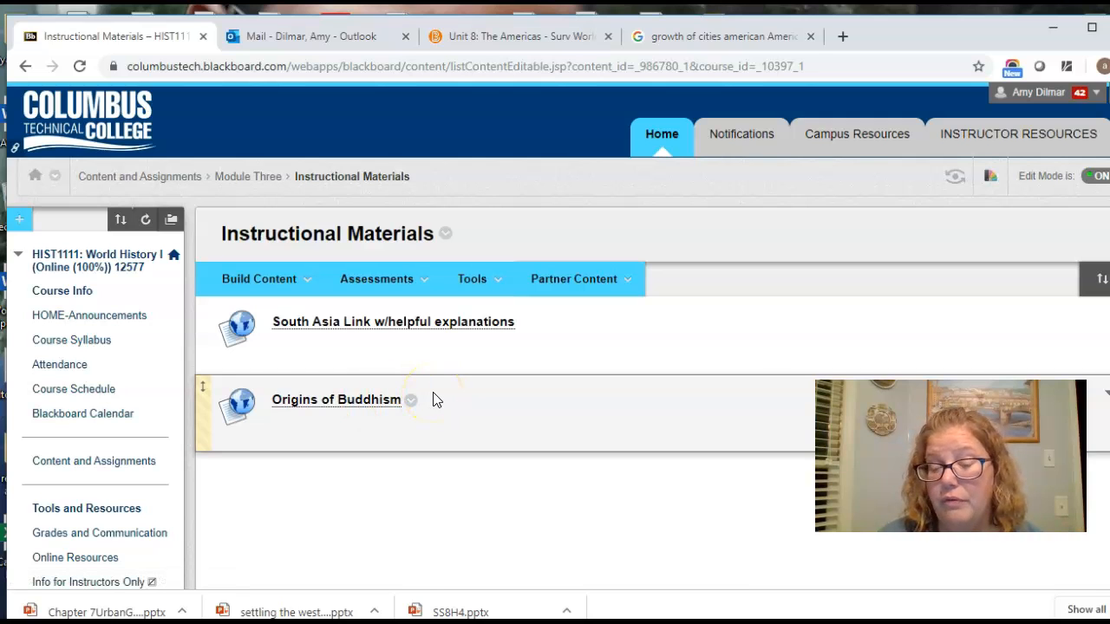
{"action": "mouse_move", "coordinate": [386, 322]}
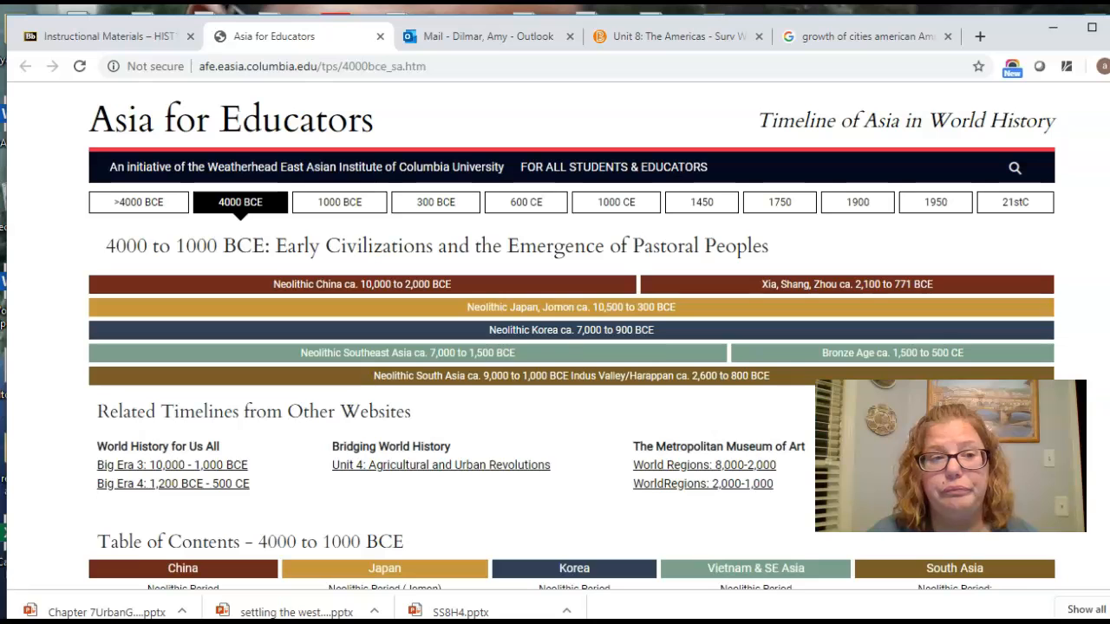
Read the Asia for Educators South Asia timeline, from Neolithic and Indus Valley onward.
{"action": "left_click", "coordinate": [104, 37]}
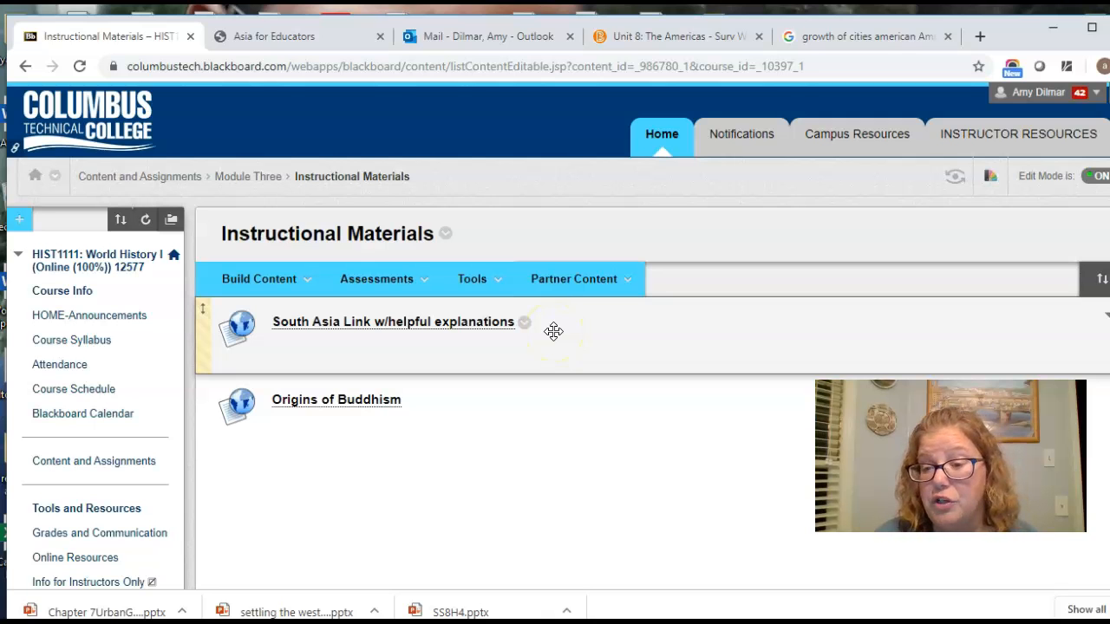
{"action": "left_click", "coordinate": [299, 37]}
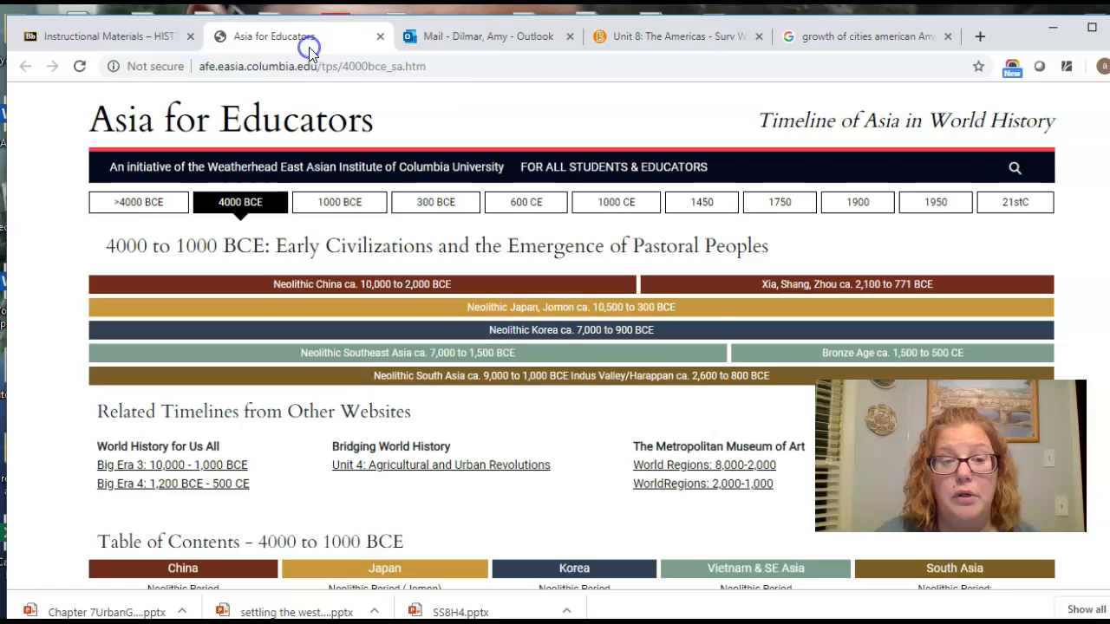
{"action": "scroll", "scroll_direction": "down", "scroll_amount": 3}
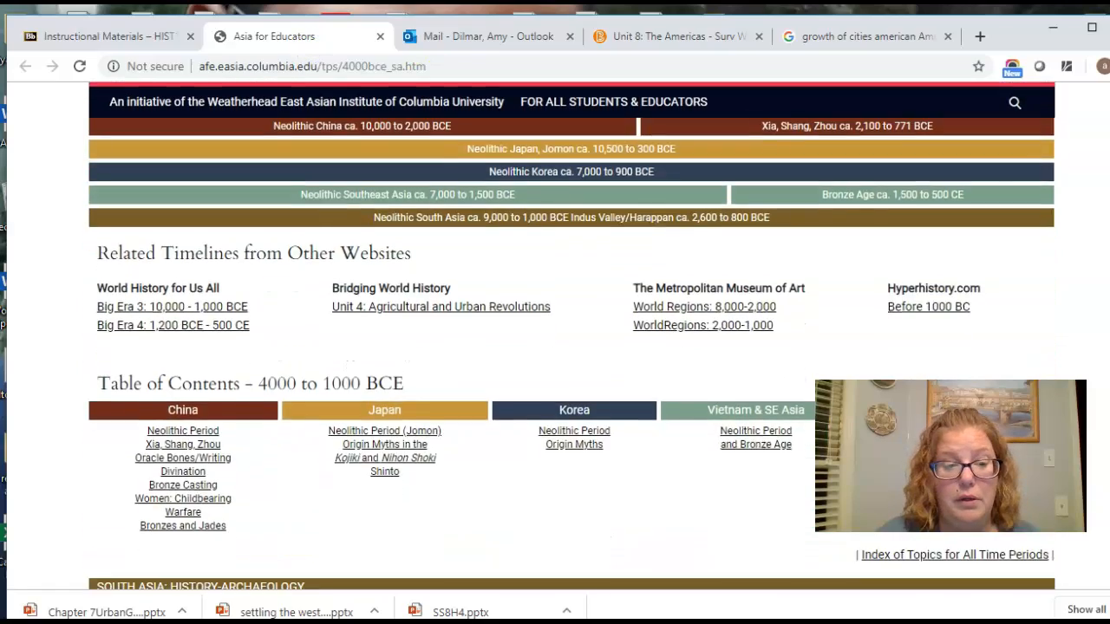
{"action": "scroll", "scroll_direction": "down", "scroll_amount": 3}
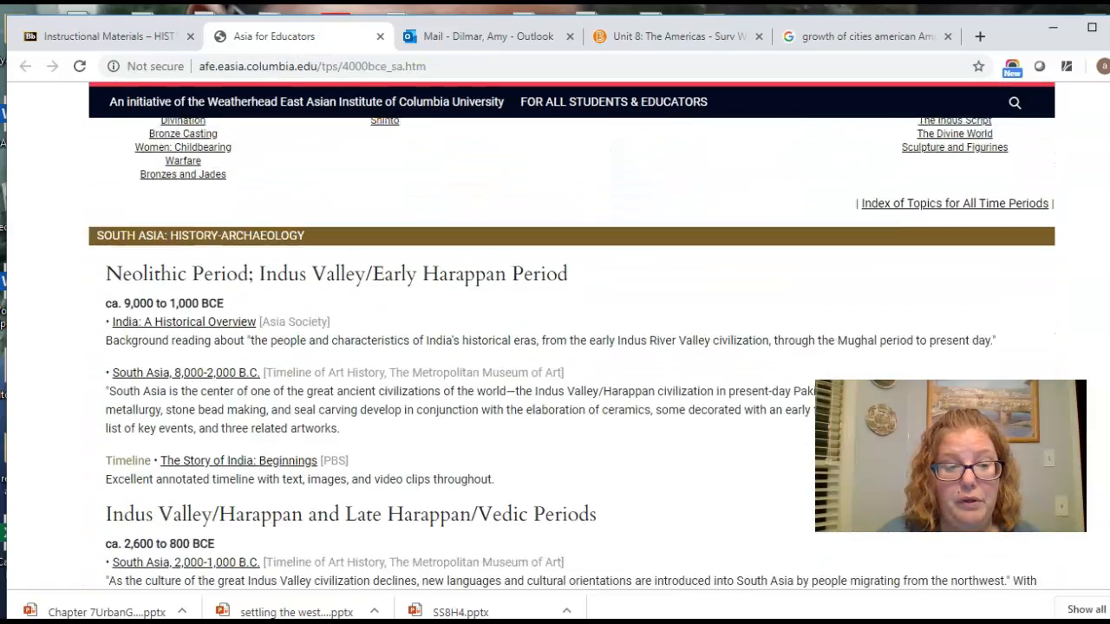
{"action": "scroll", "scroll_direction": "down", "scroll_amount": 3}
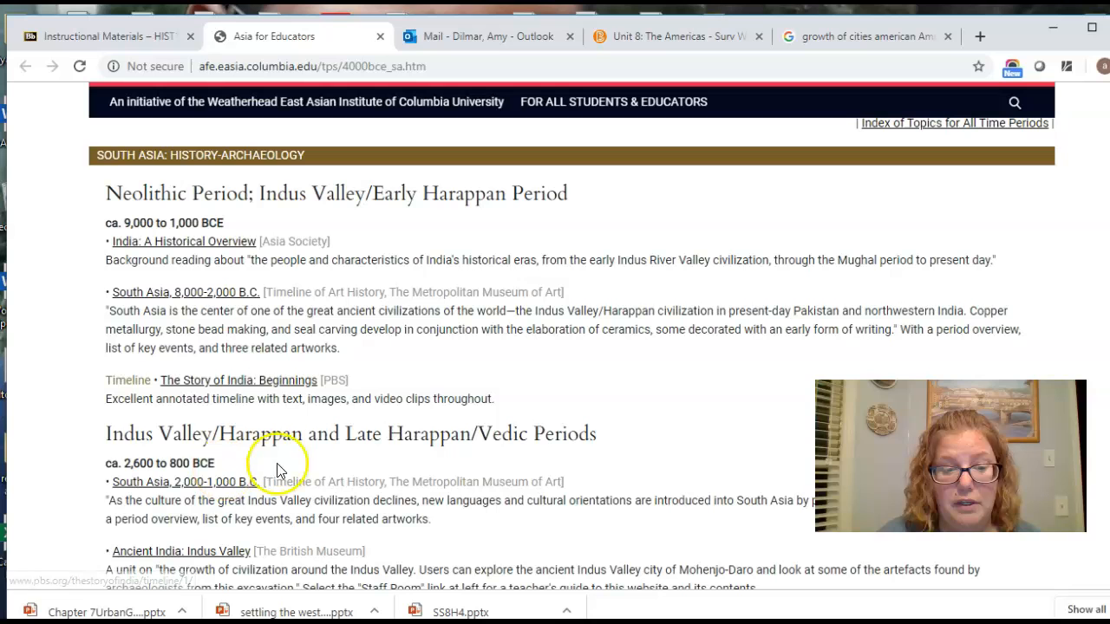
{"action": "scroll", "scroll_direction": "down", "scroll_amount": 3}
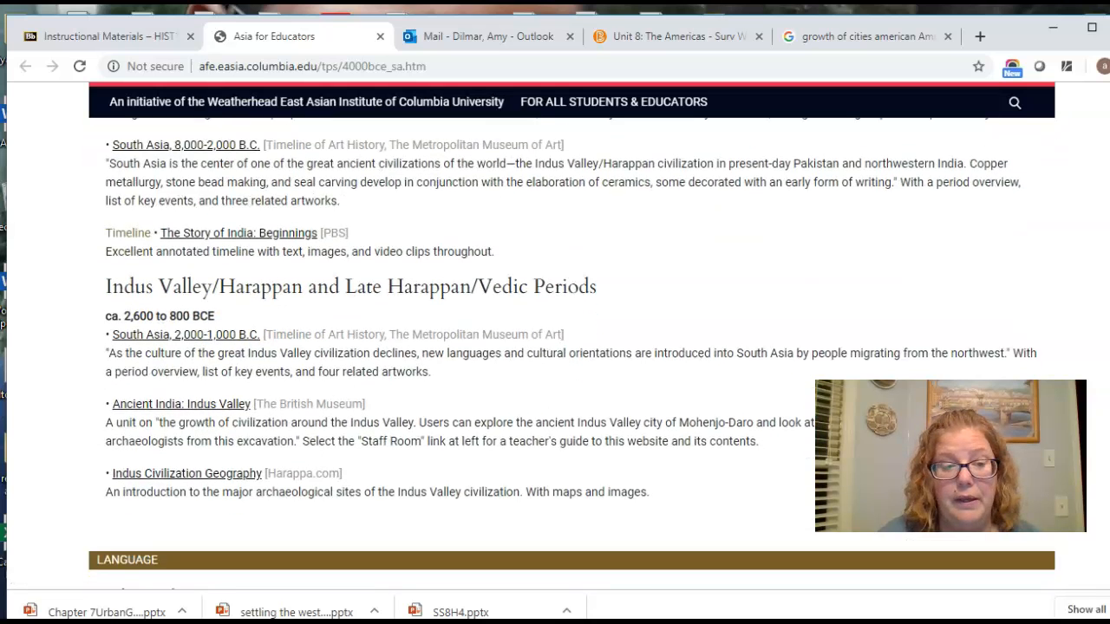
{"action": "scroll", "scroll_direction": "down", "scroll_amount": 3}
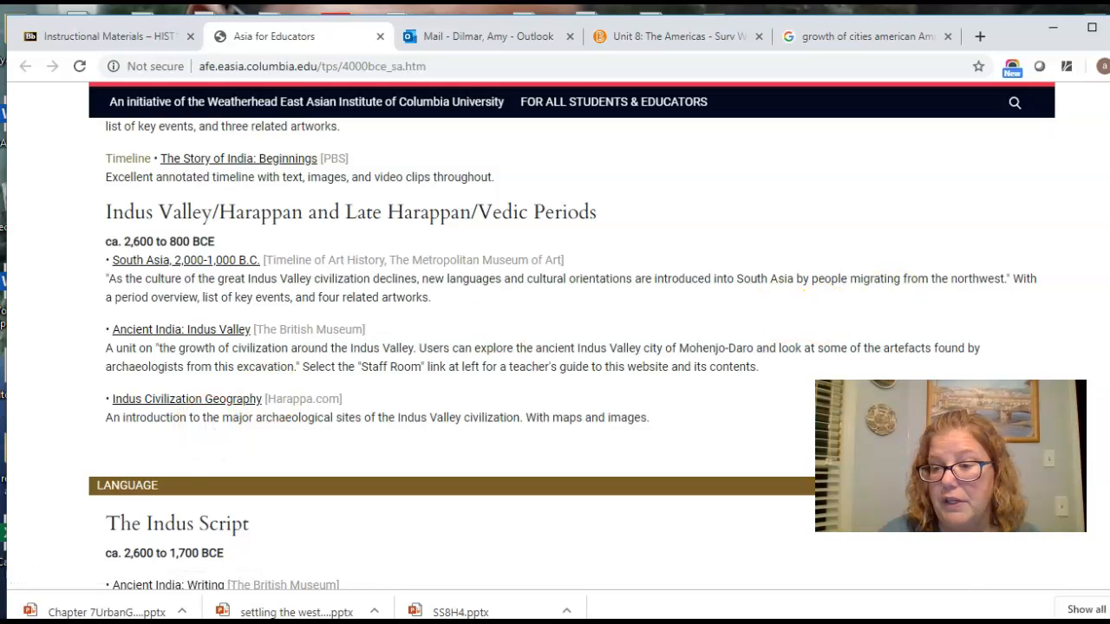
{"action": "scroll", "scroll_direction": "down", "scroll_amount": 3}
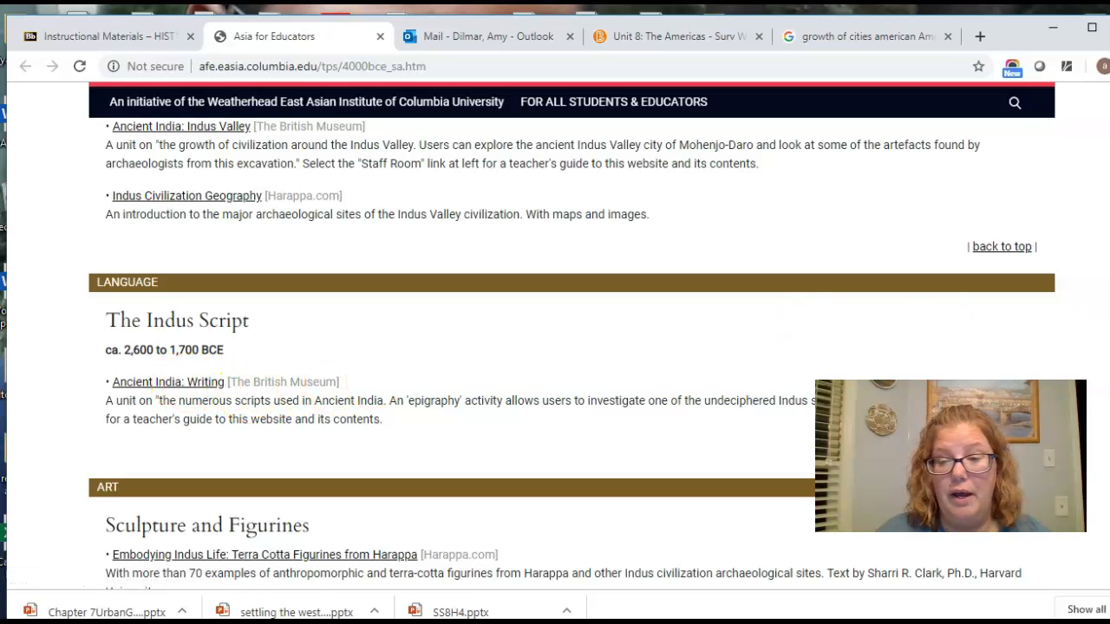
{"action": "scroll", "scroll_direction": "down", "scroll_amount": 3}
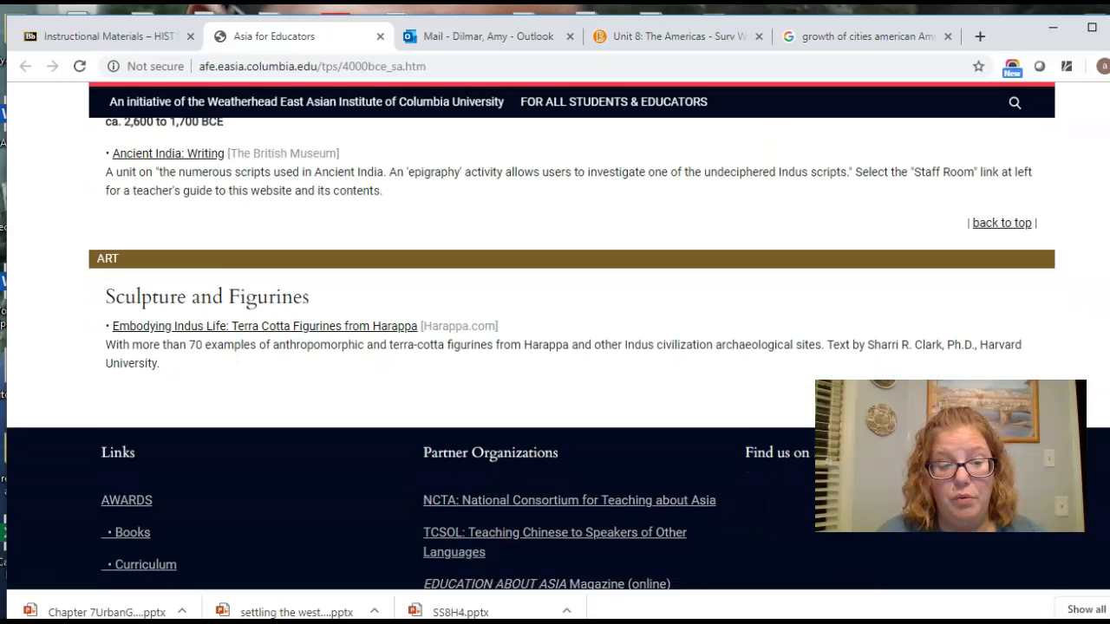
{"action": "scroll", "scroll_direction": "down", "scroll_amount": 3}
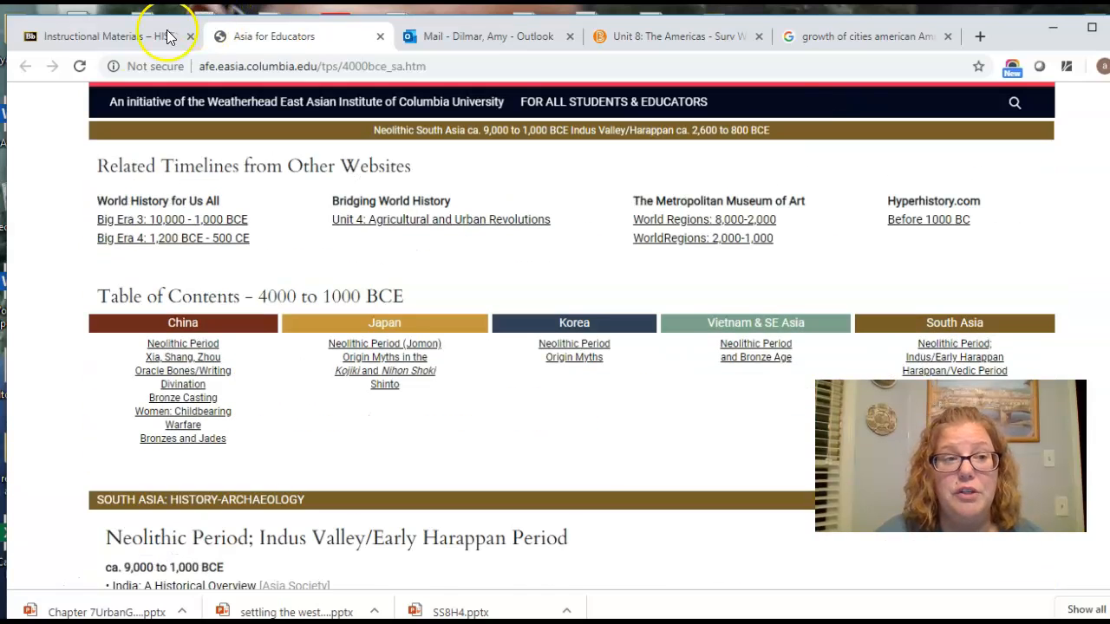
Return to Blackboard's Content and Assignments list and scroll down to Module Four.
{"action": "left_click", "coordinate": [104, 36]}
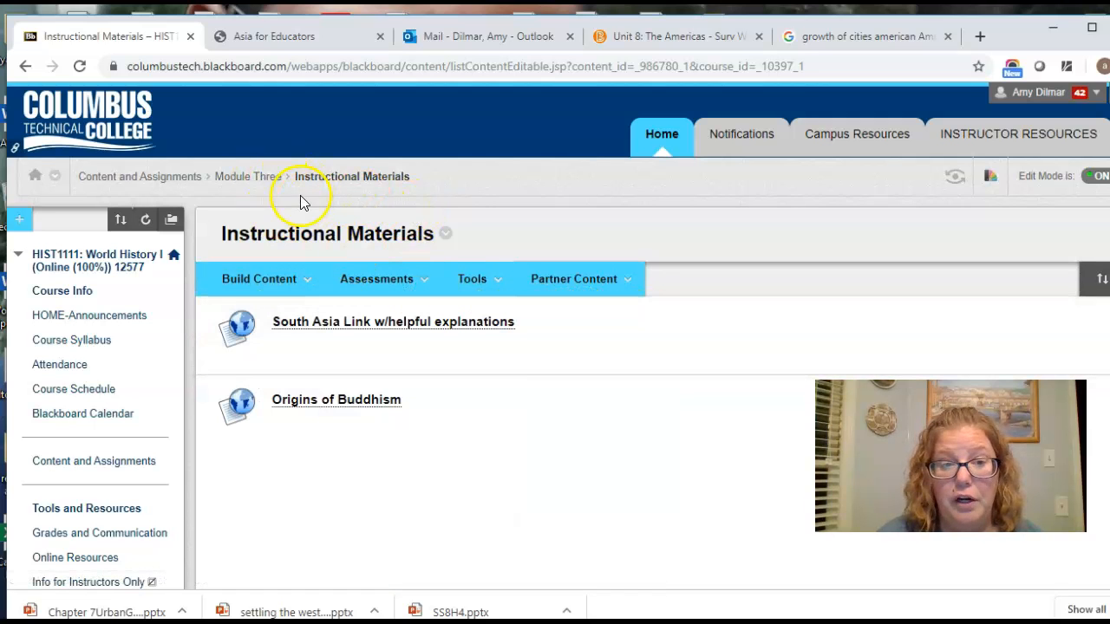
{"action": "mouse_move", "coordinate": [248, 176]}
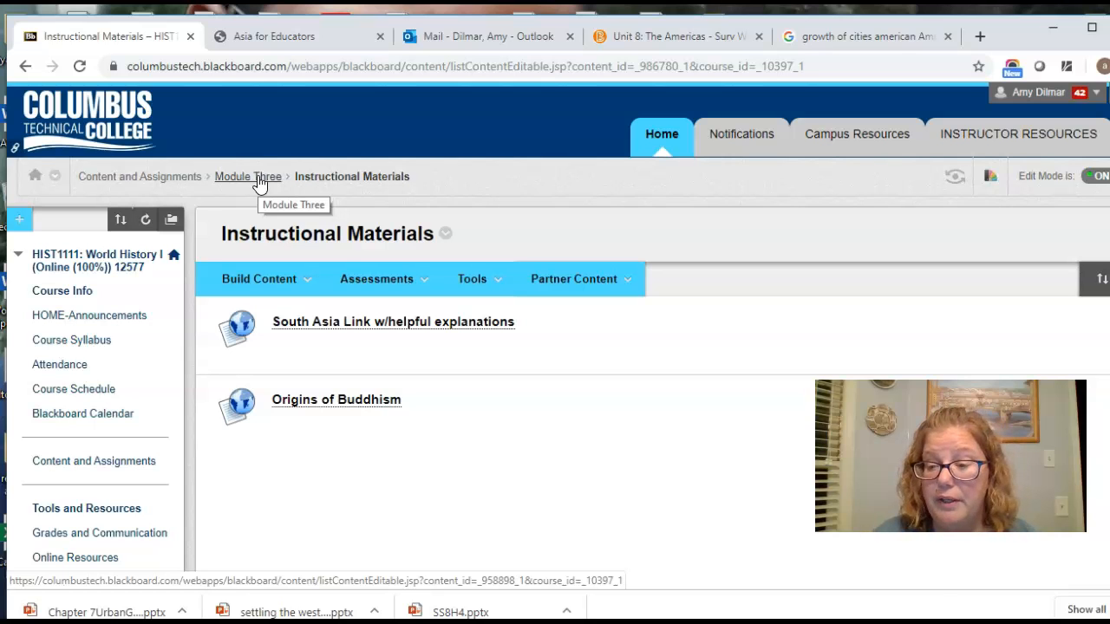
{"action": "left_click", "coordinate": [247, 176]}
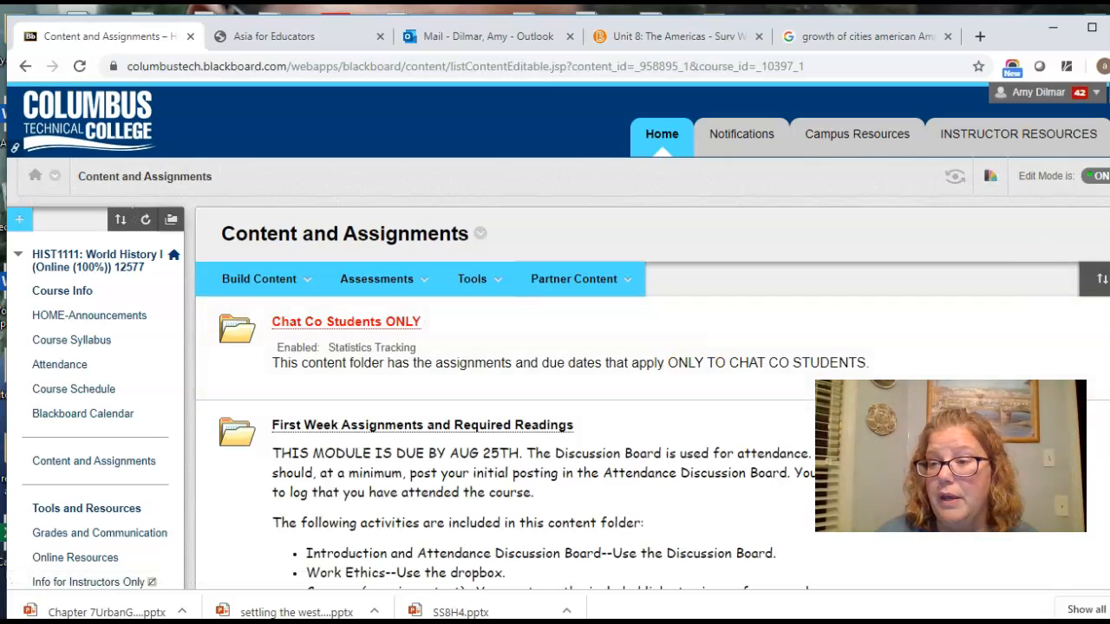
{"action": "scroll", "scroll_direction": "down", "scroll_amount": 3}
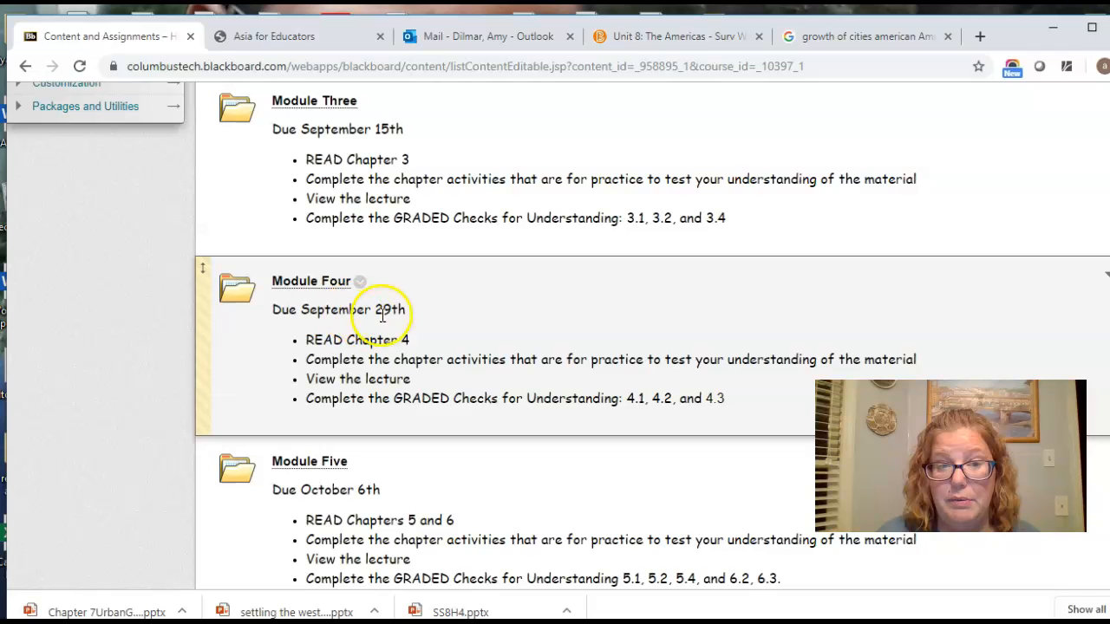
Check Module Four's Graded Activities, then open its Supporting Instructional Materials folder.
{"action": "left_click", "coordinate": [311, 281]}
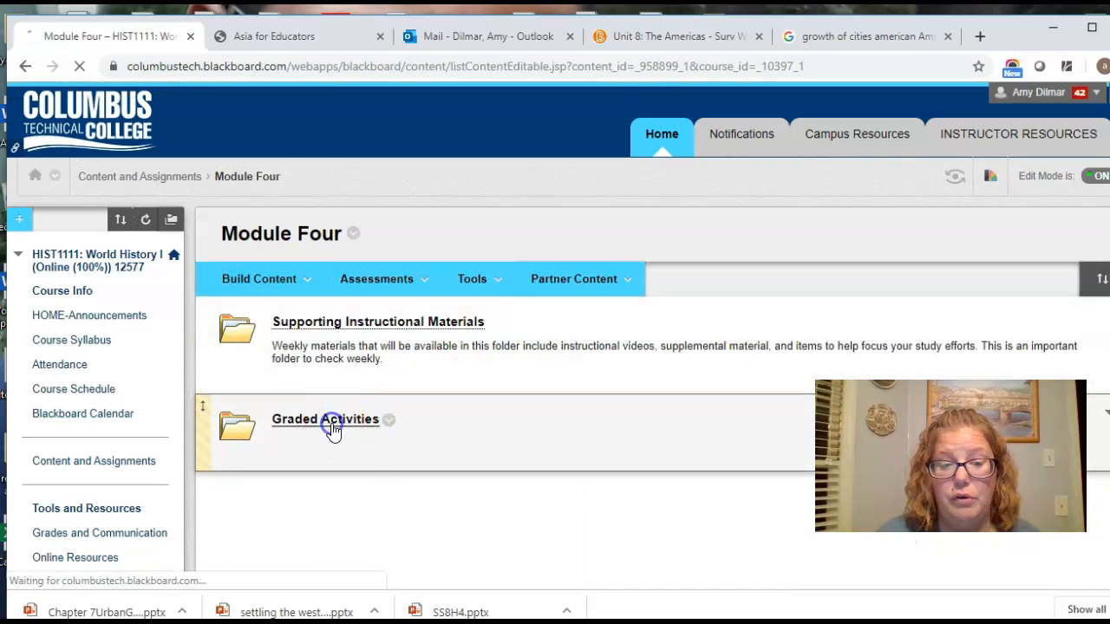
{"action": "left_click", "coordinate": [325, 419]}
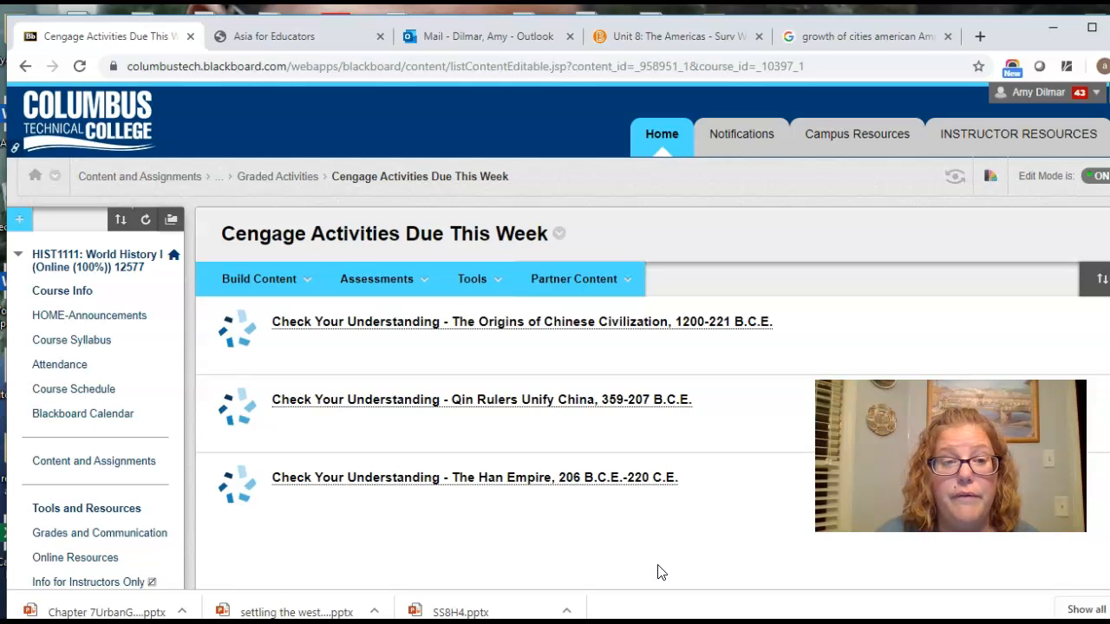
{"action": "mouse_move", "coordinate": [26, 66]}
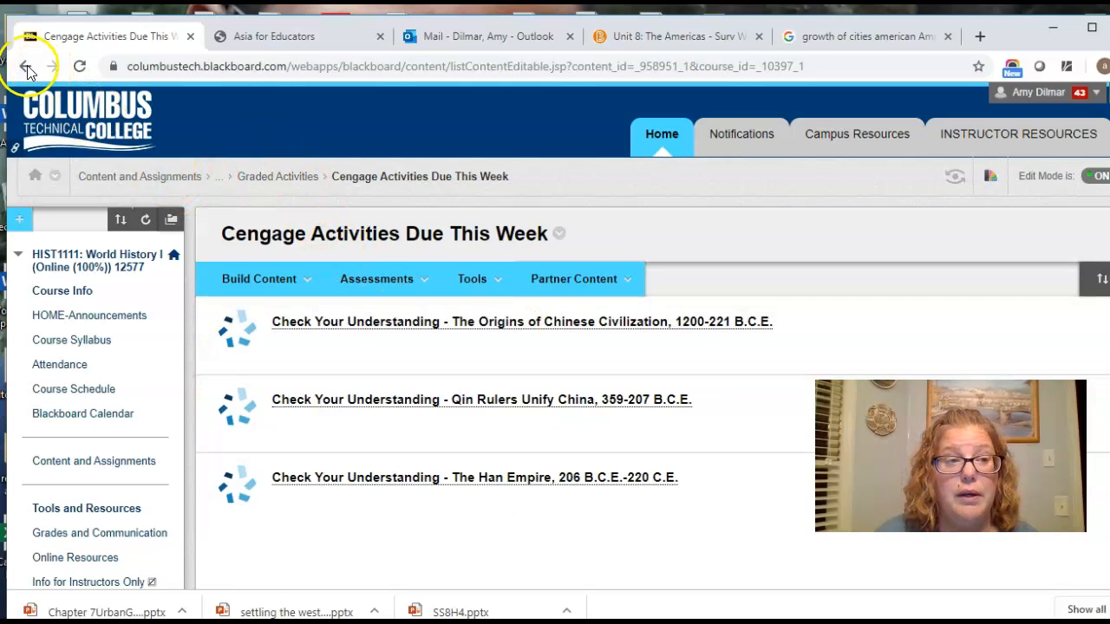
{"action": "left_click", "coordinate": [26, 66]}
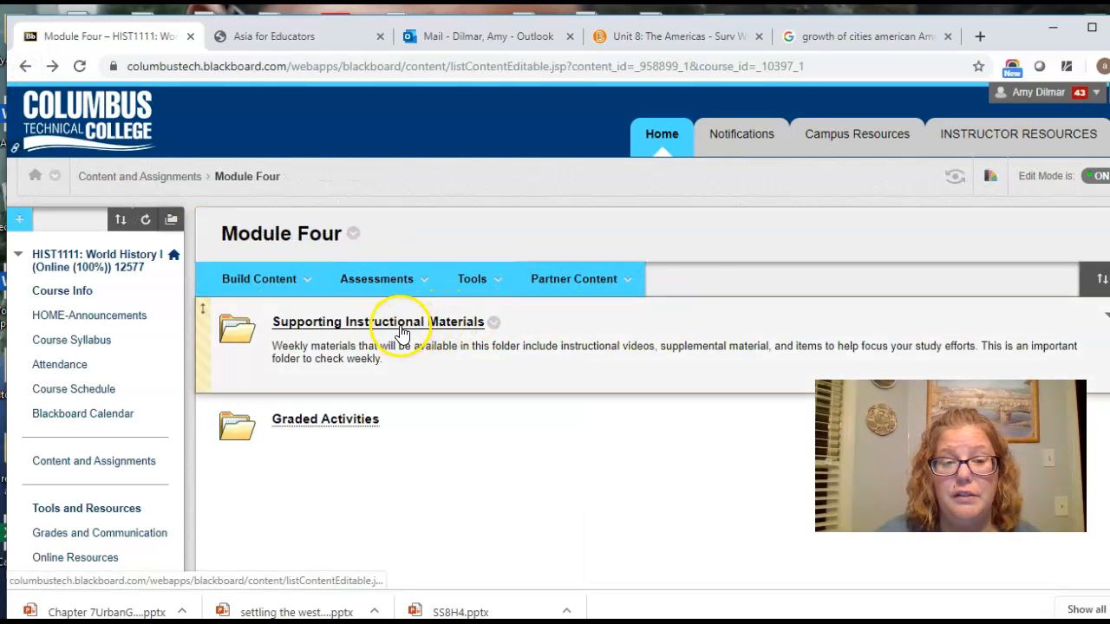
{"action": "left_click", "coordinate": [376, 321]}
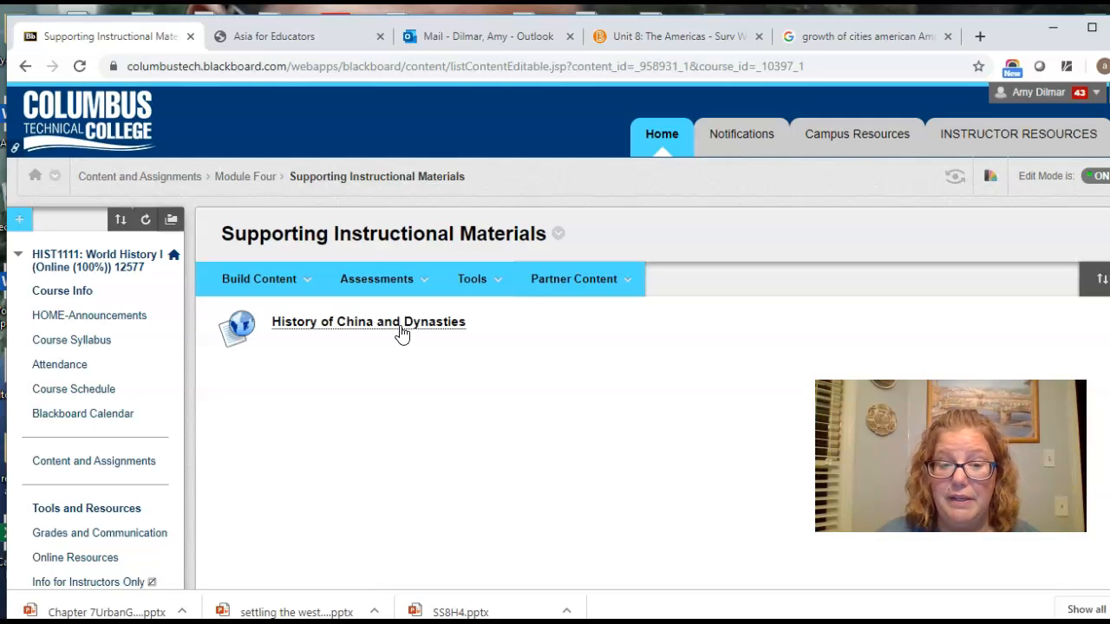
Open the History of China and Dynasties page and read the dynasty timeline through the Ming Dynasty.
{"action": "left_click", "coordinate": [368, 322]}
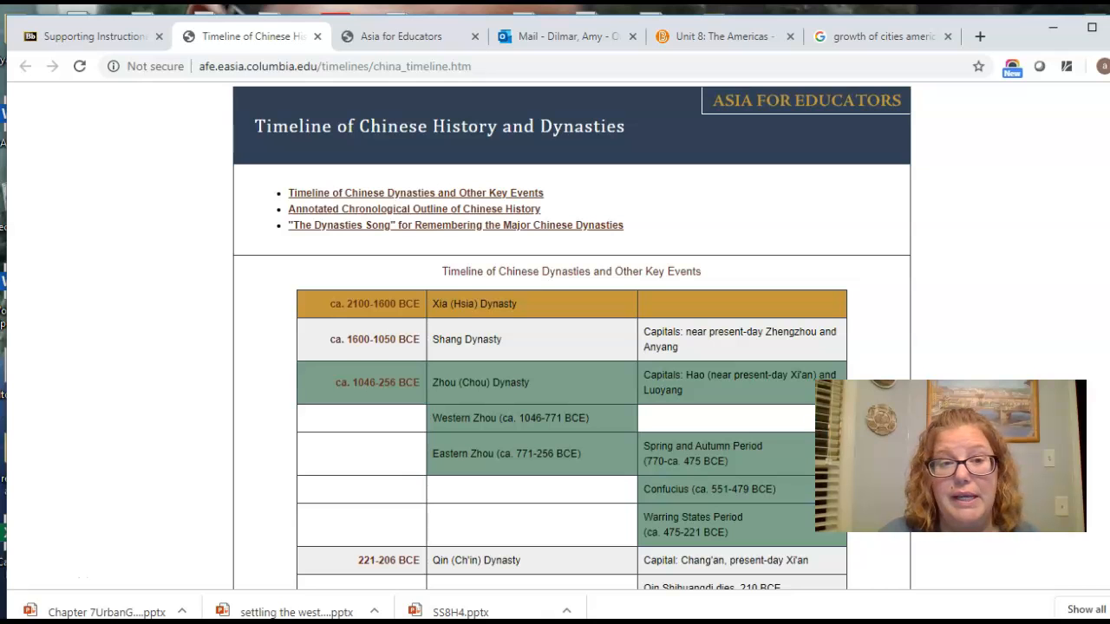
{"action": "scroll", "scroll_direction": "down", "scroll_amount": 3}
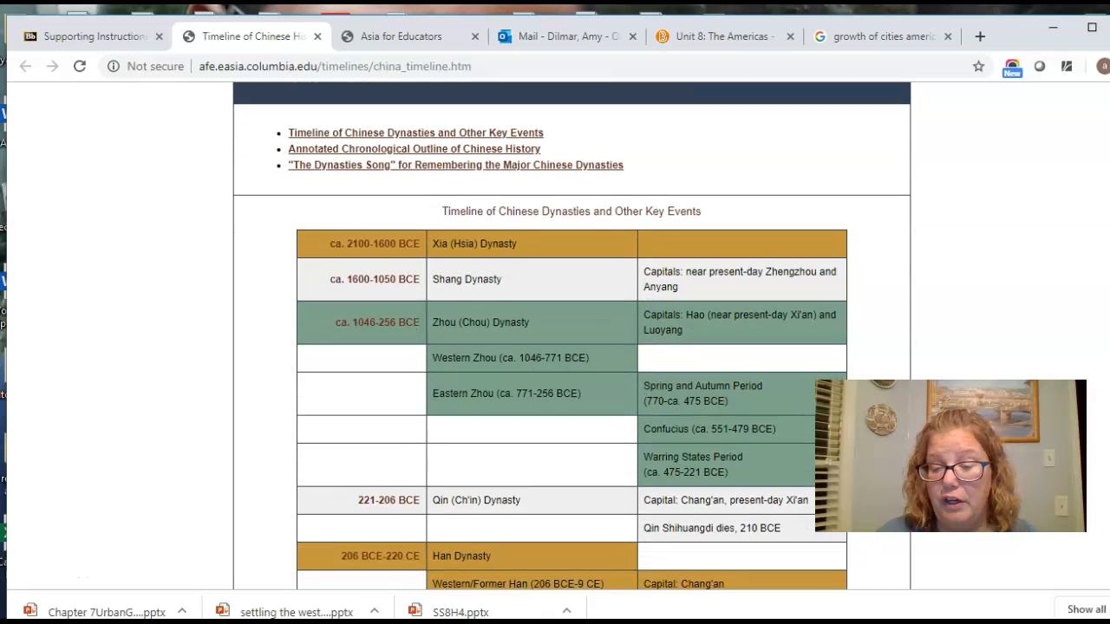
{"action": "scroll", "scroll_direction": "down", "scroll_amount": 3}
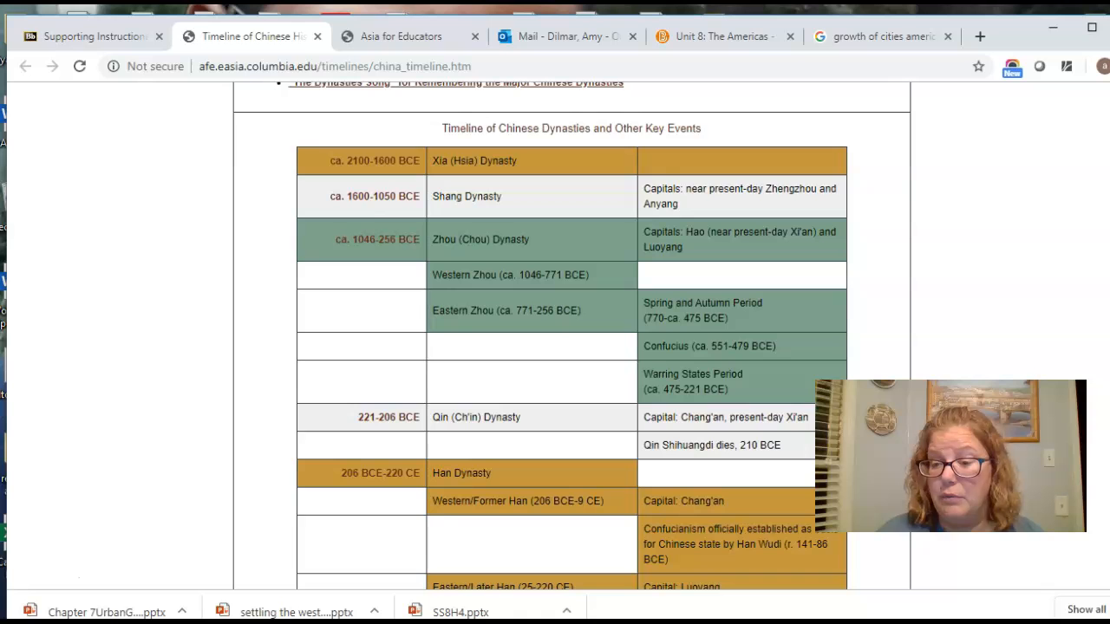
{"action": "scroll", "scroll_direction": "down", "scroll_amount": 3}
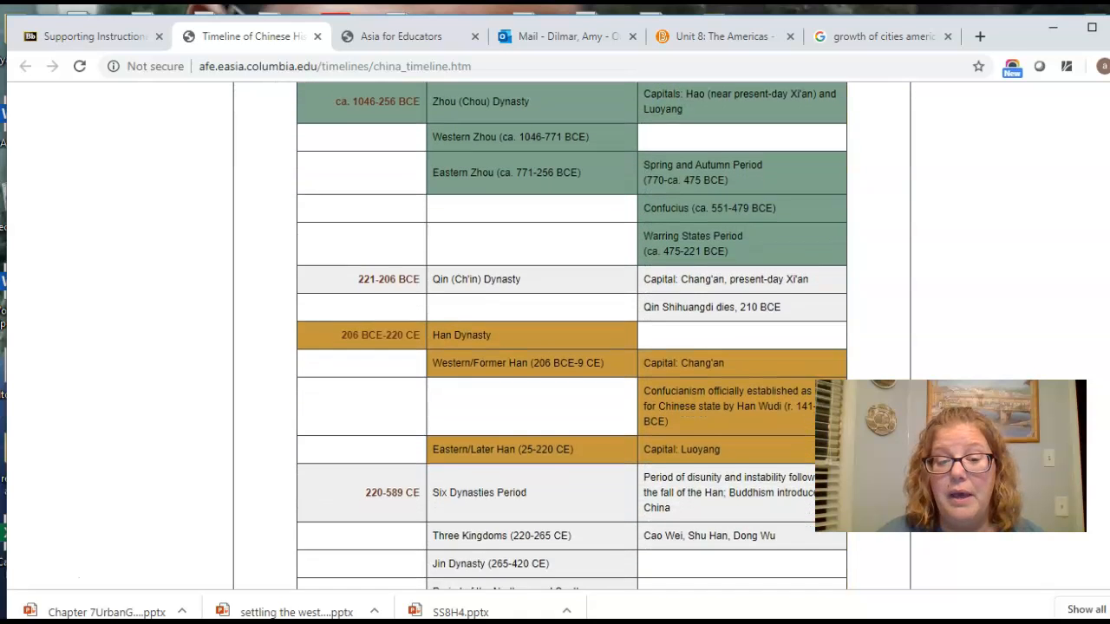
{"action": "scroll", "scroll_direction": "down", "scroll_amount": 3}
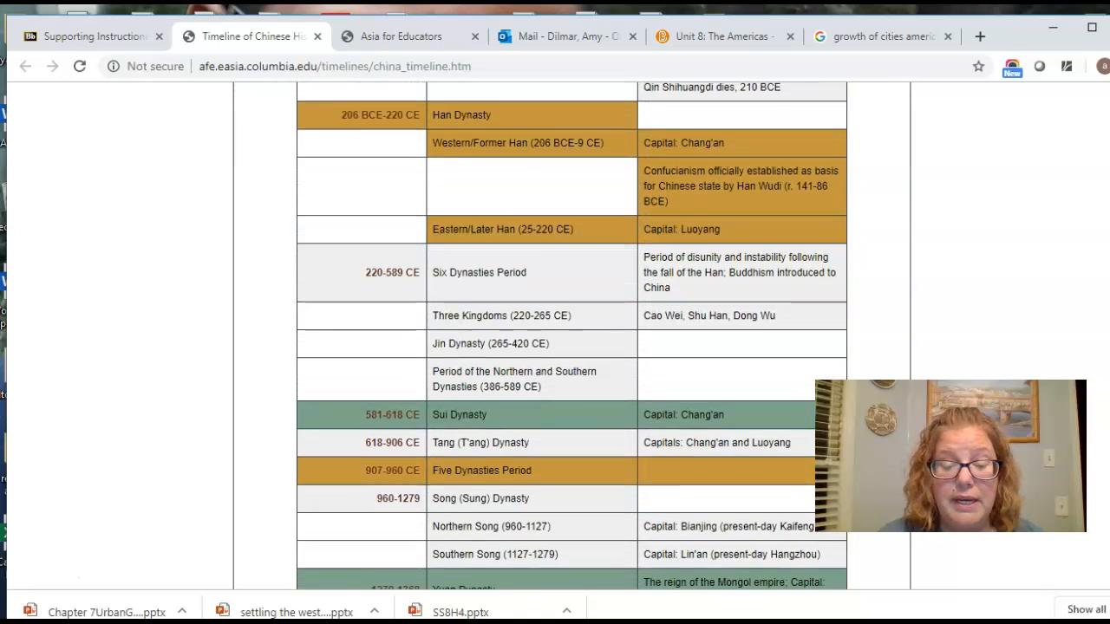
{"action": "scroll", "scroll_direction": "down", "scroll_amount": 3}
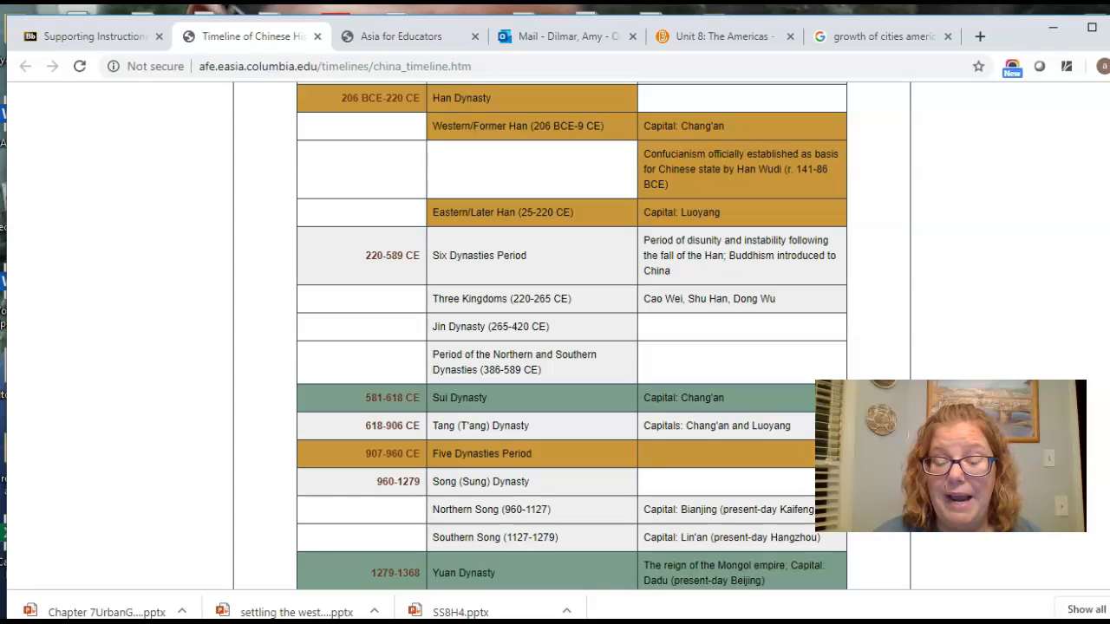
{"action": "scroll", "scroll_direction": "down", "scroll_amount": 3}
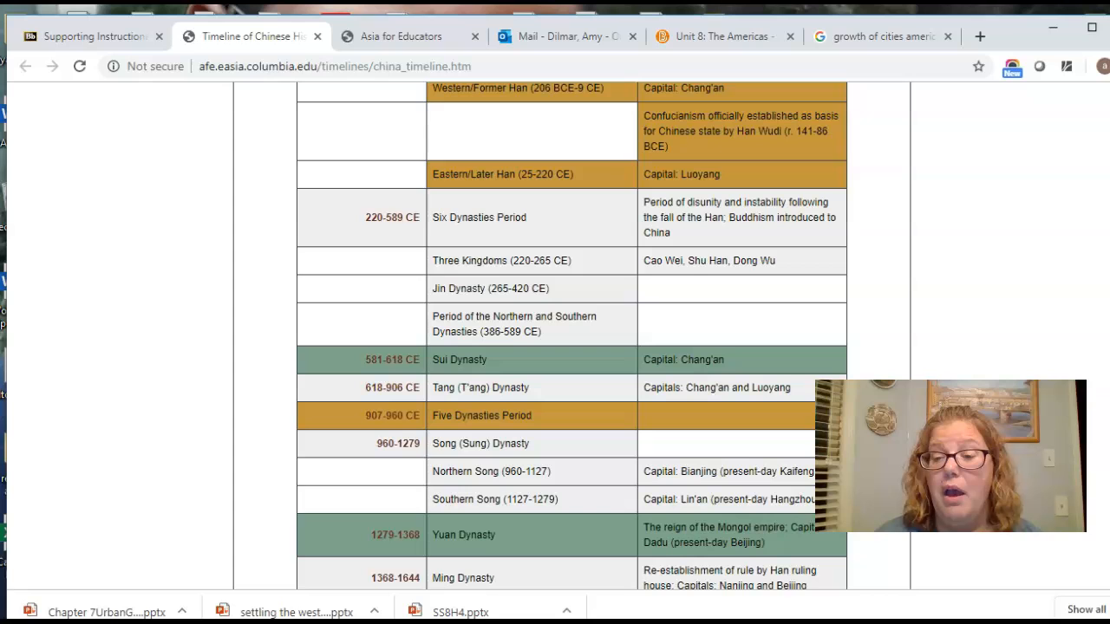
{"action": "scroll", "scroll_direction": "up", "scroll_amount": 3}
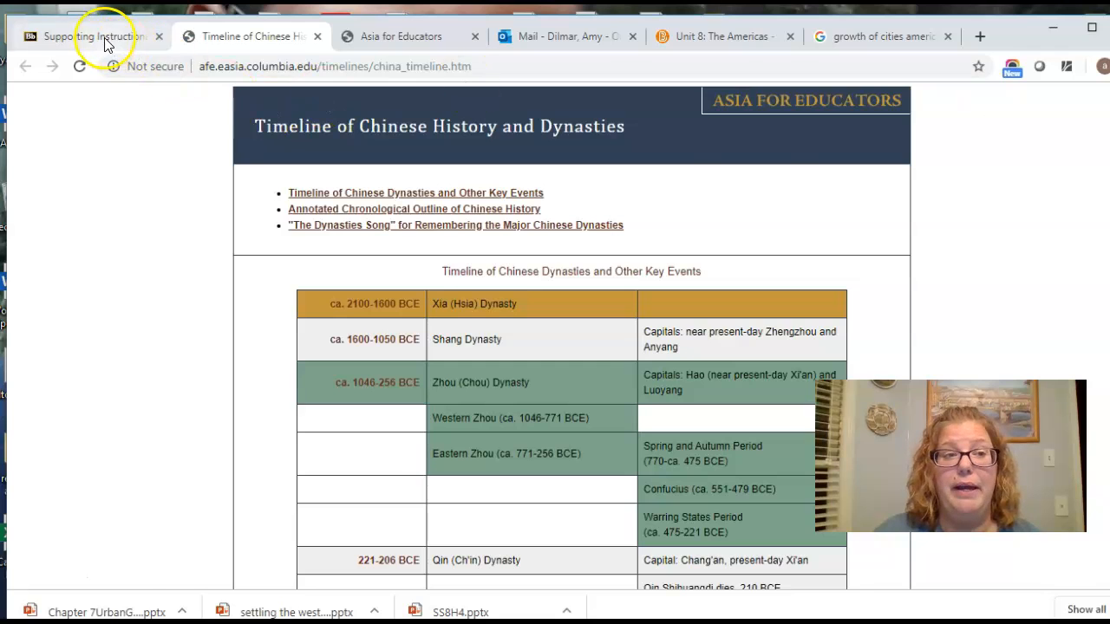
Return to Blackboard's Content and Assignments list and scroll to Module Four's due dates.
{"action": "left_click", "coordinate": [86, 37]}
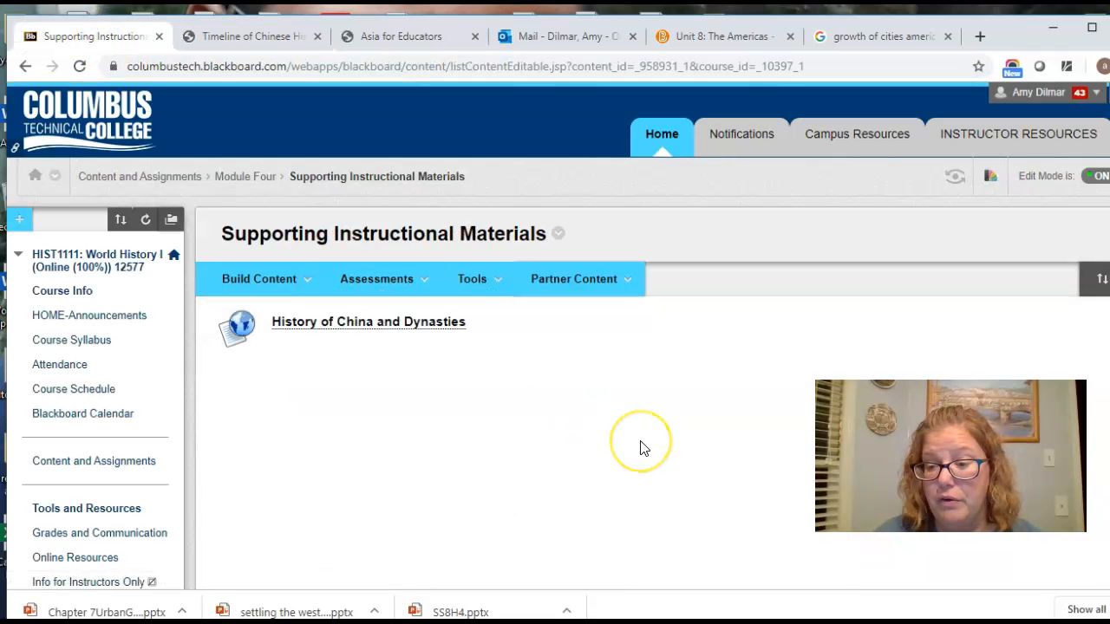
{"action": "mouse_move", "coordinate": [607, 448]}
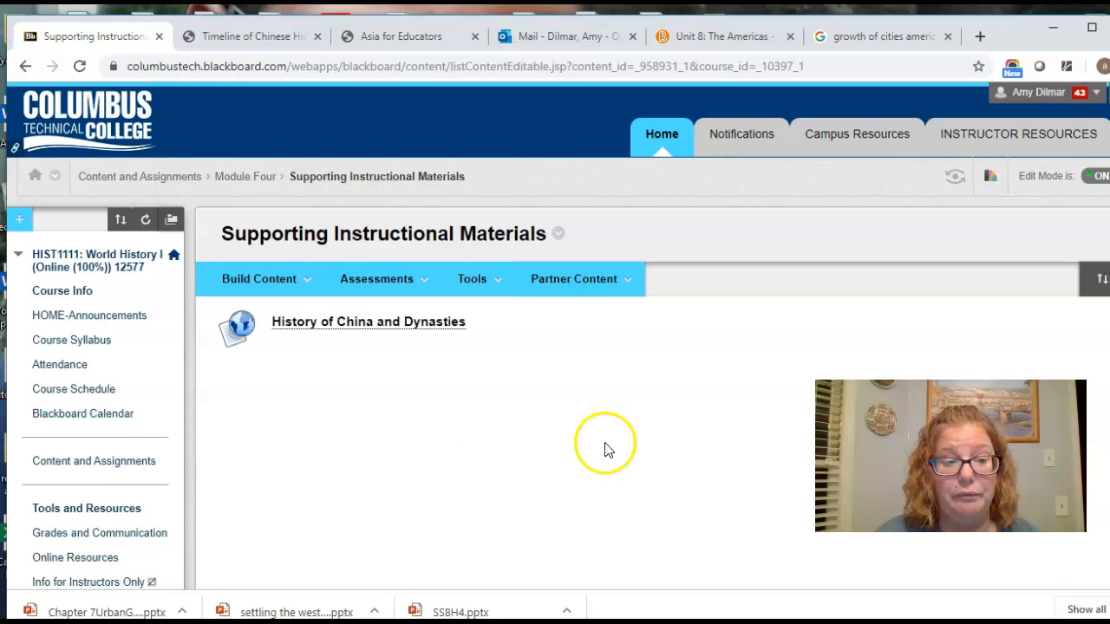
{"action": "left_click", "coordinate": [139, 176]}
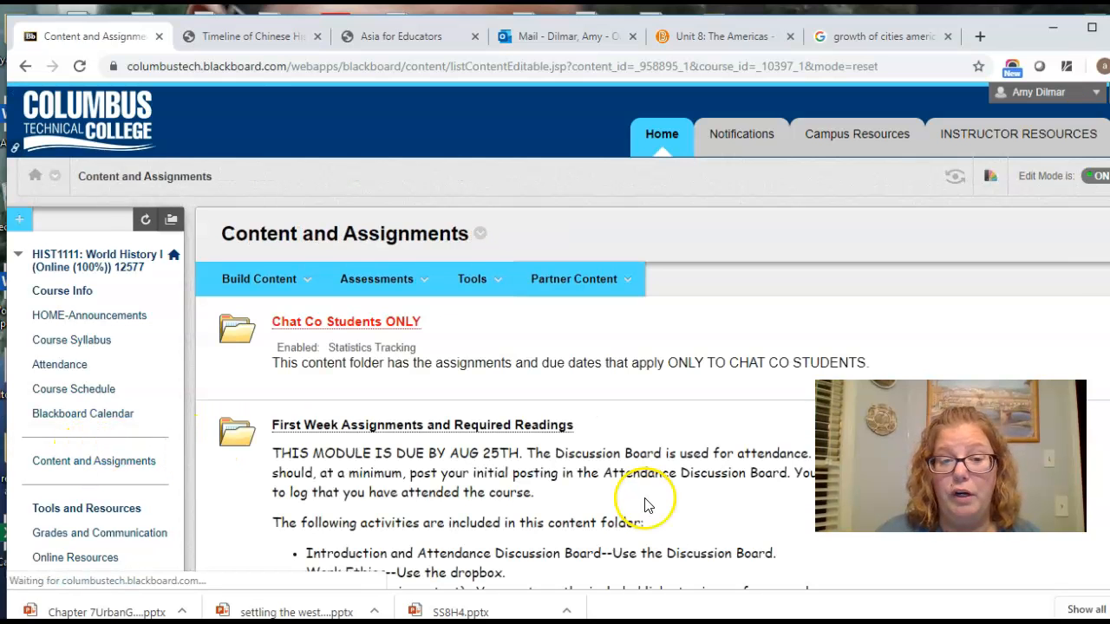
{"action": "scroll", "scroll_direction": "down", "scroll_amount": 3}
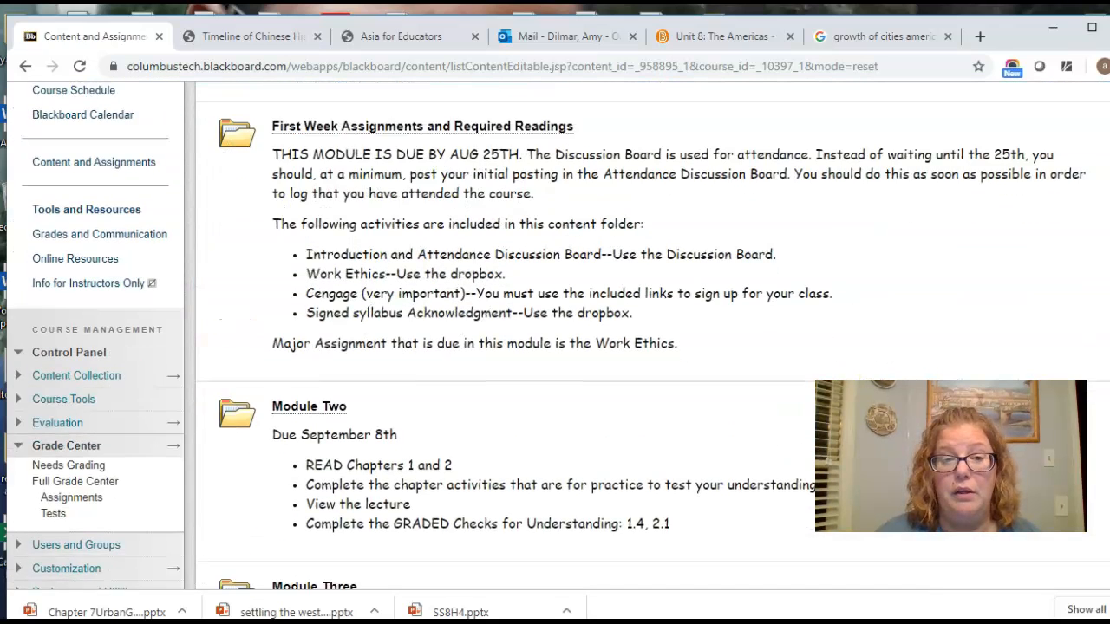
{"action": "scroll", "scroll_direction": "down", "scroll_amount": 3}
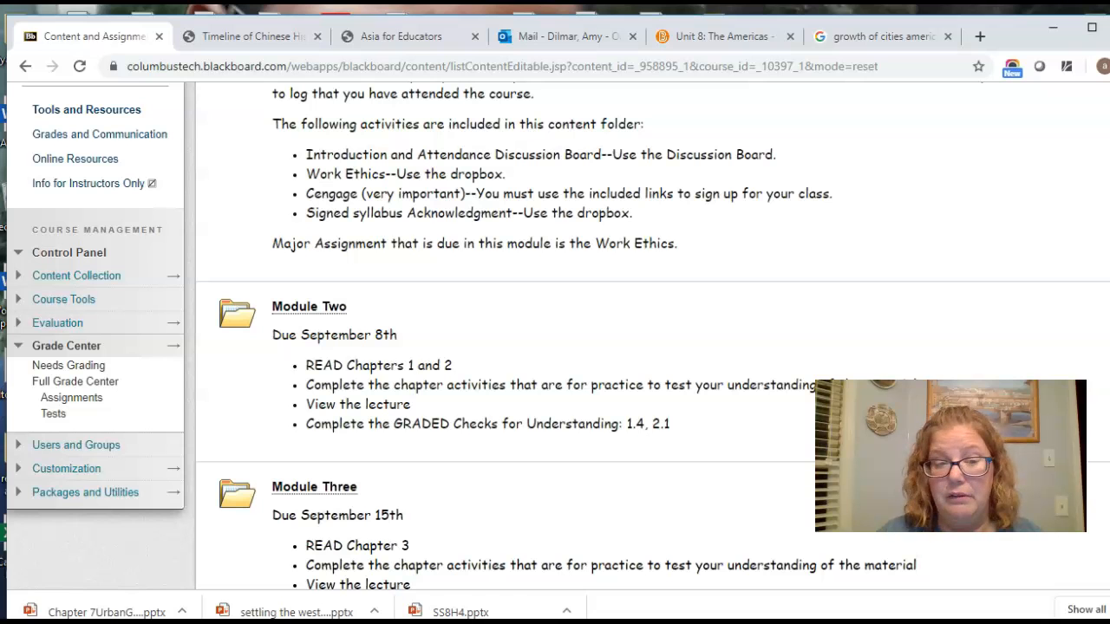
{"action": "scroll", "scroll_direction": "down", "scroll_amount": 3}
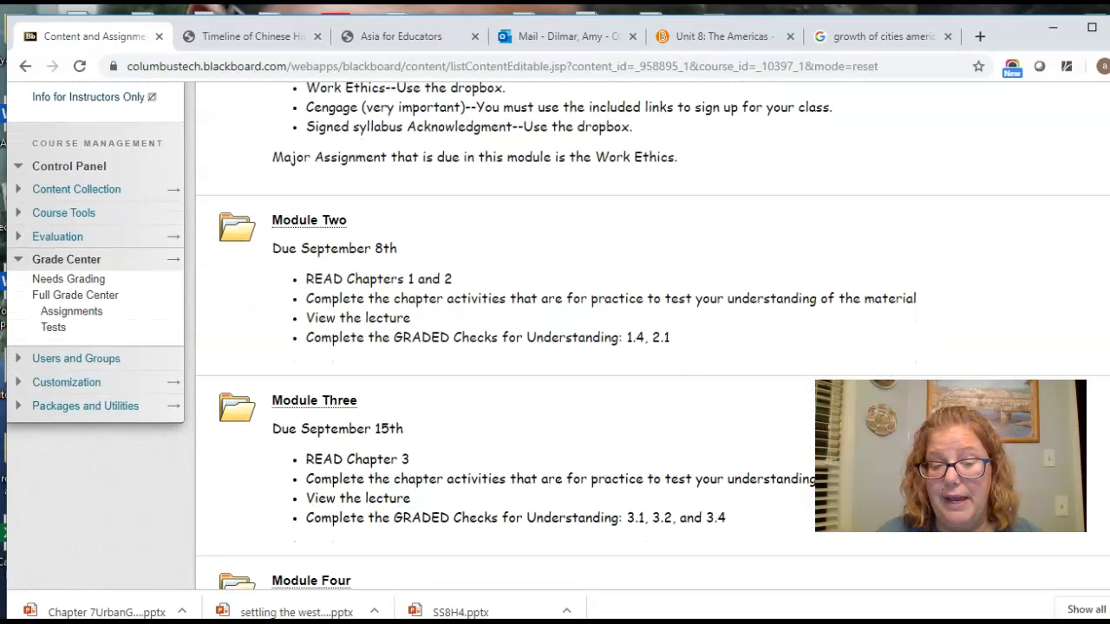
{"action": "scroll", "scroll_direction": "down", "scroll_amount": 3}
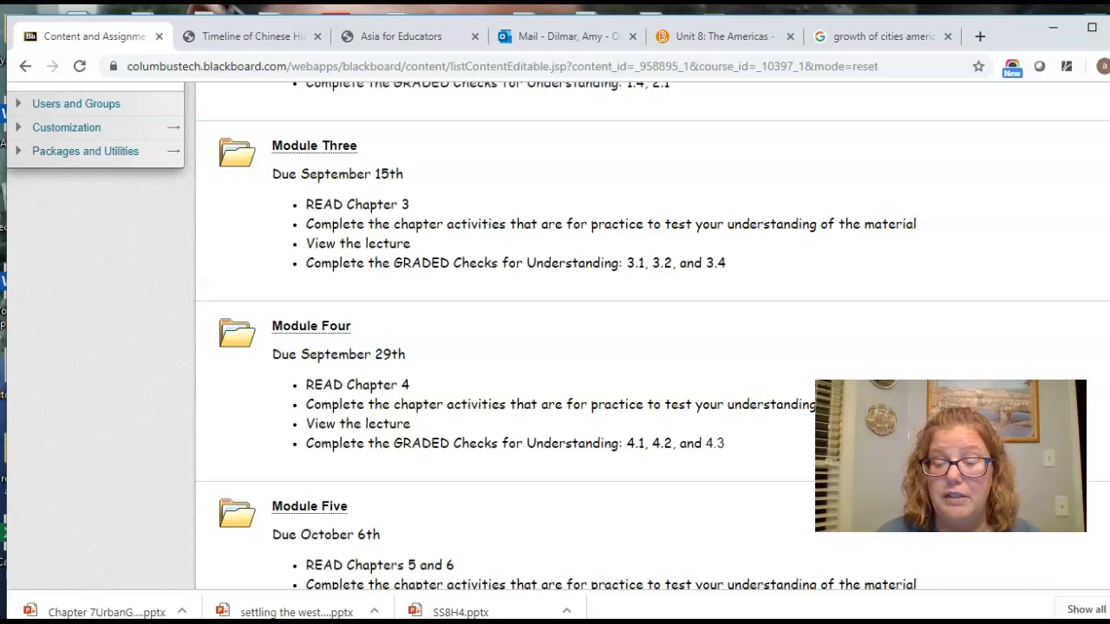
{"action": "scroll", "scroll_direction": "down", "scroll_amount": 3}
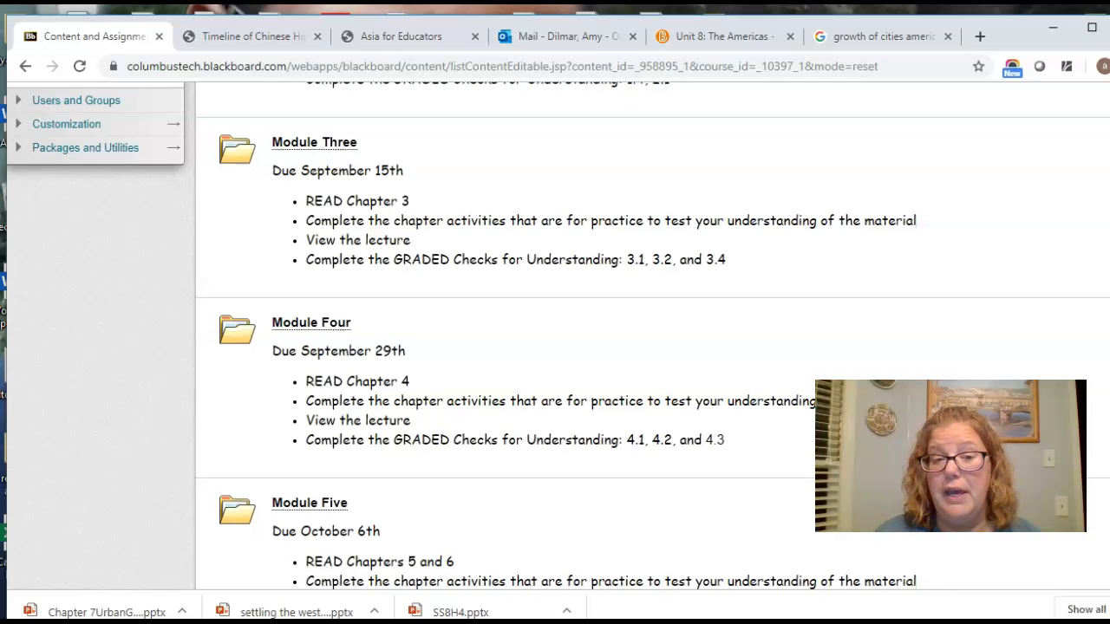